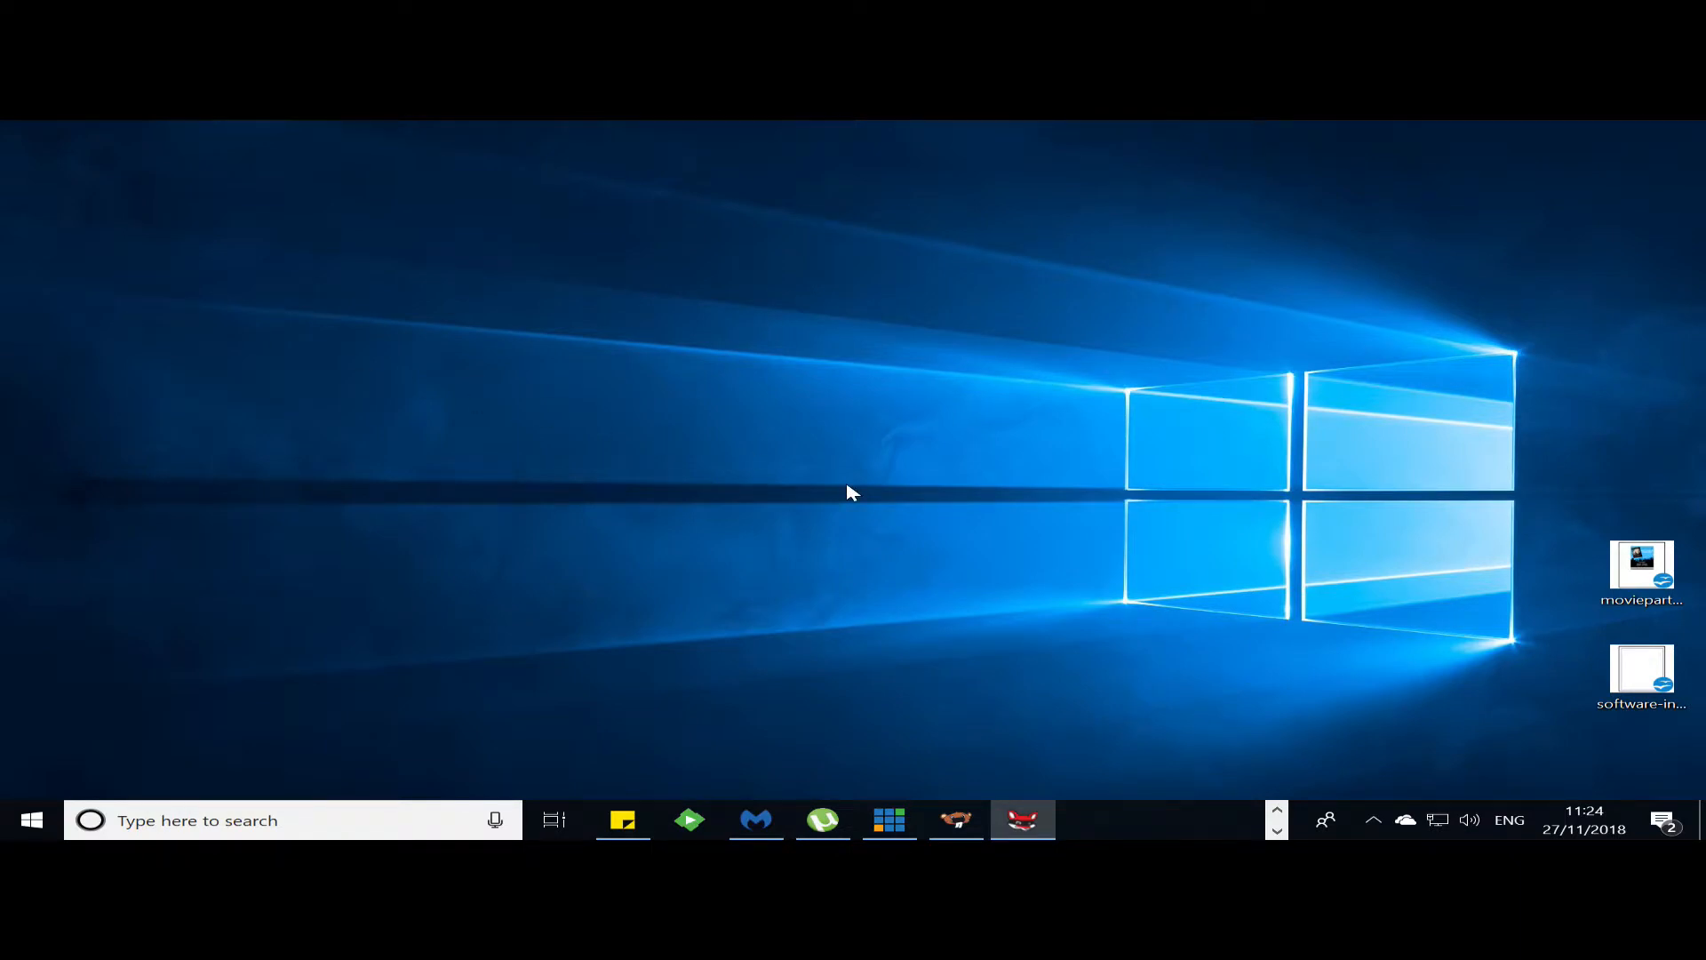
{"action": "mouse_move", "coordinate": [919, 693]}
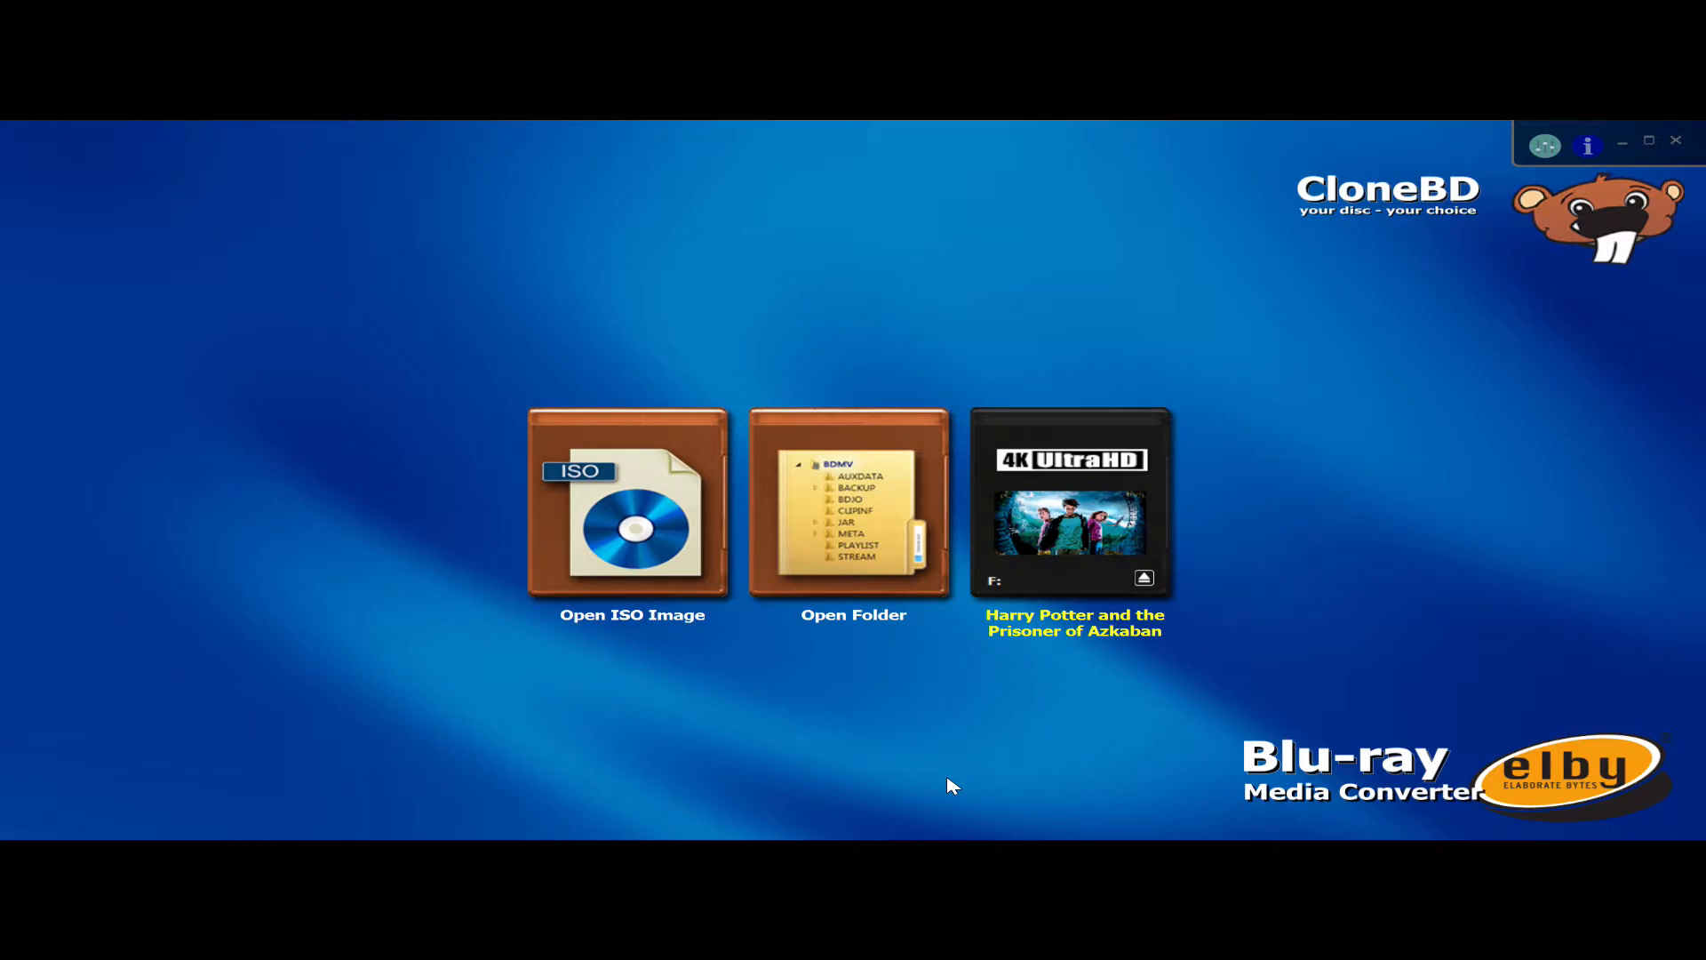
{"action": "mouse_move", "coordinate": [412, 407]}
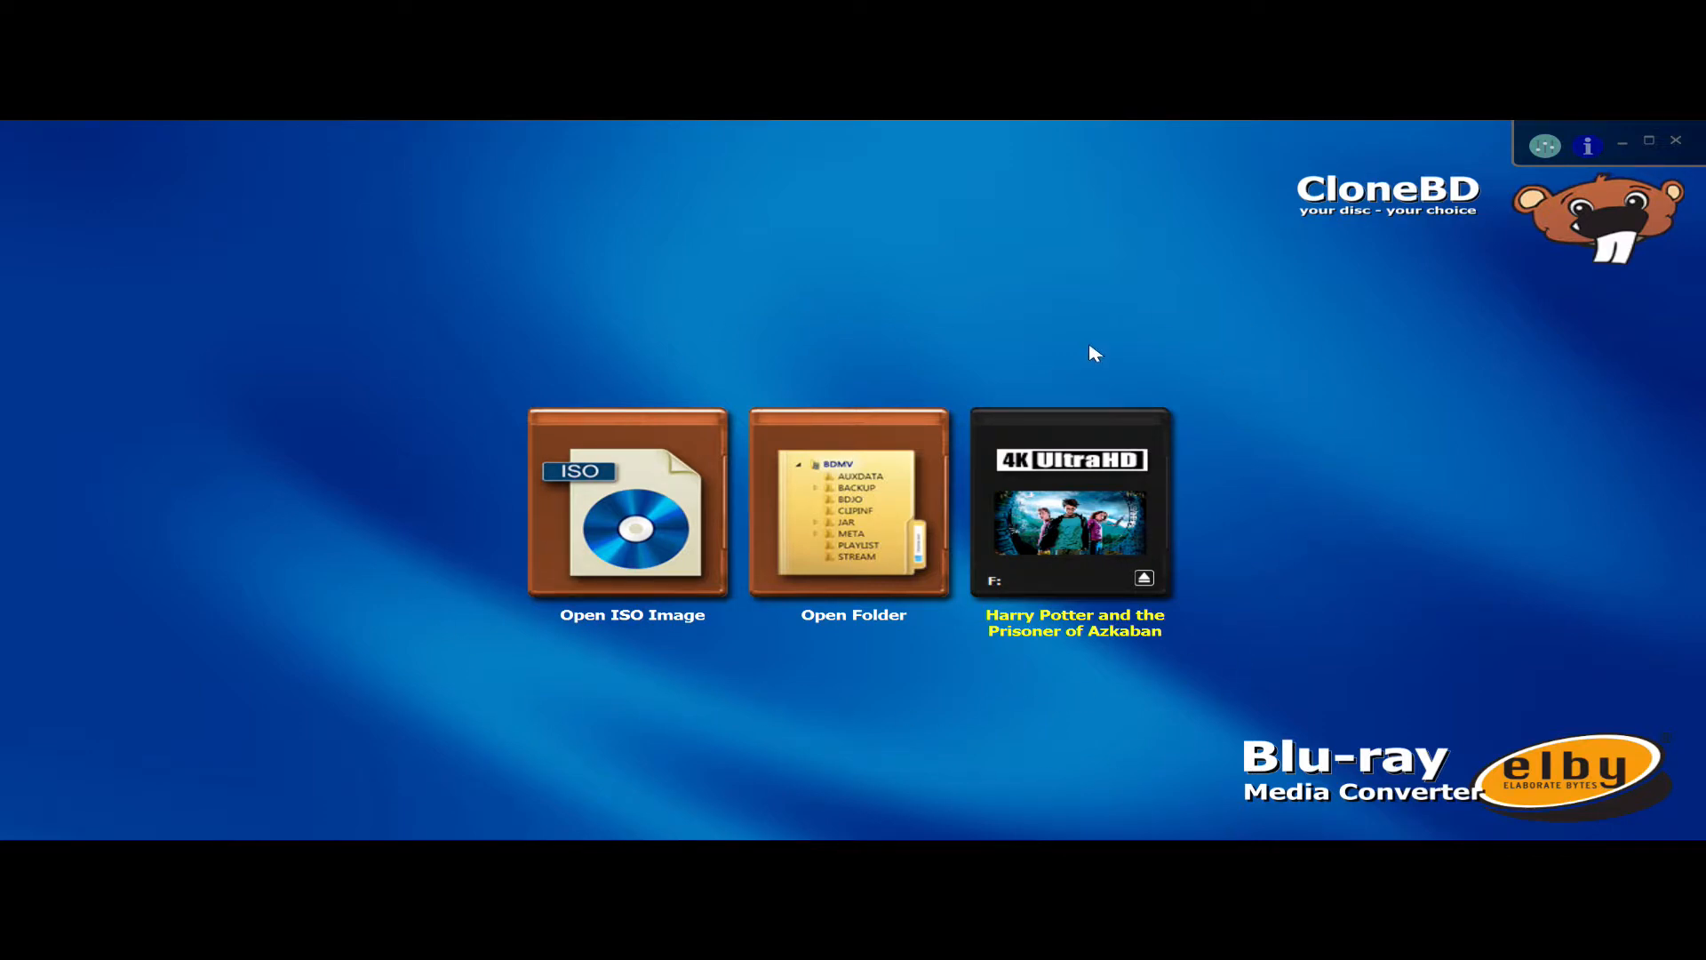
{"action": "mouse_move", "coordinate": [1090, 358]}
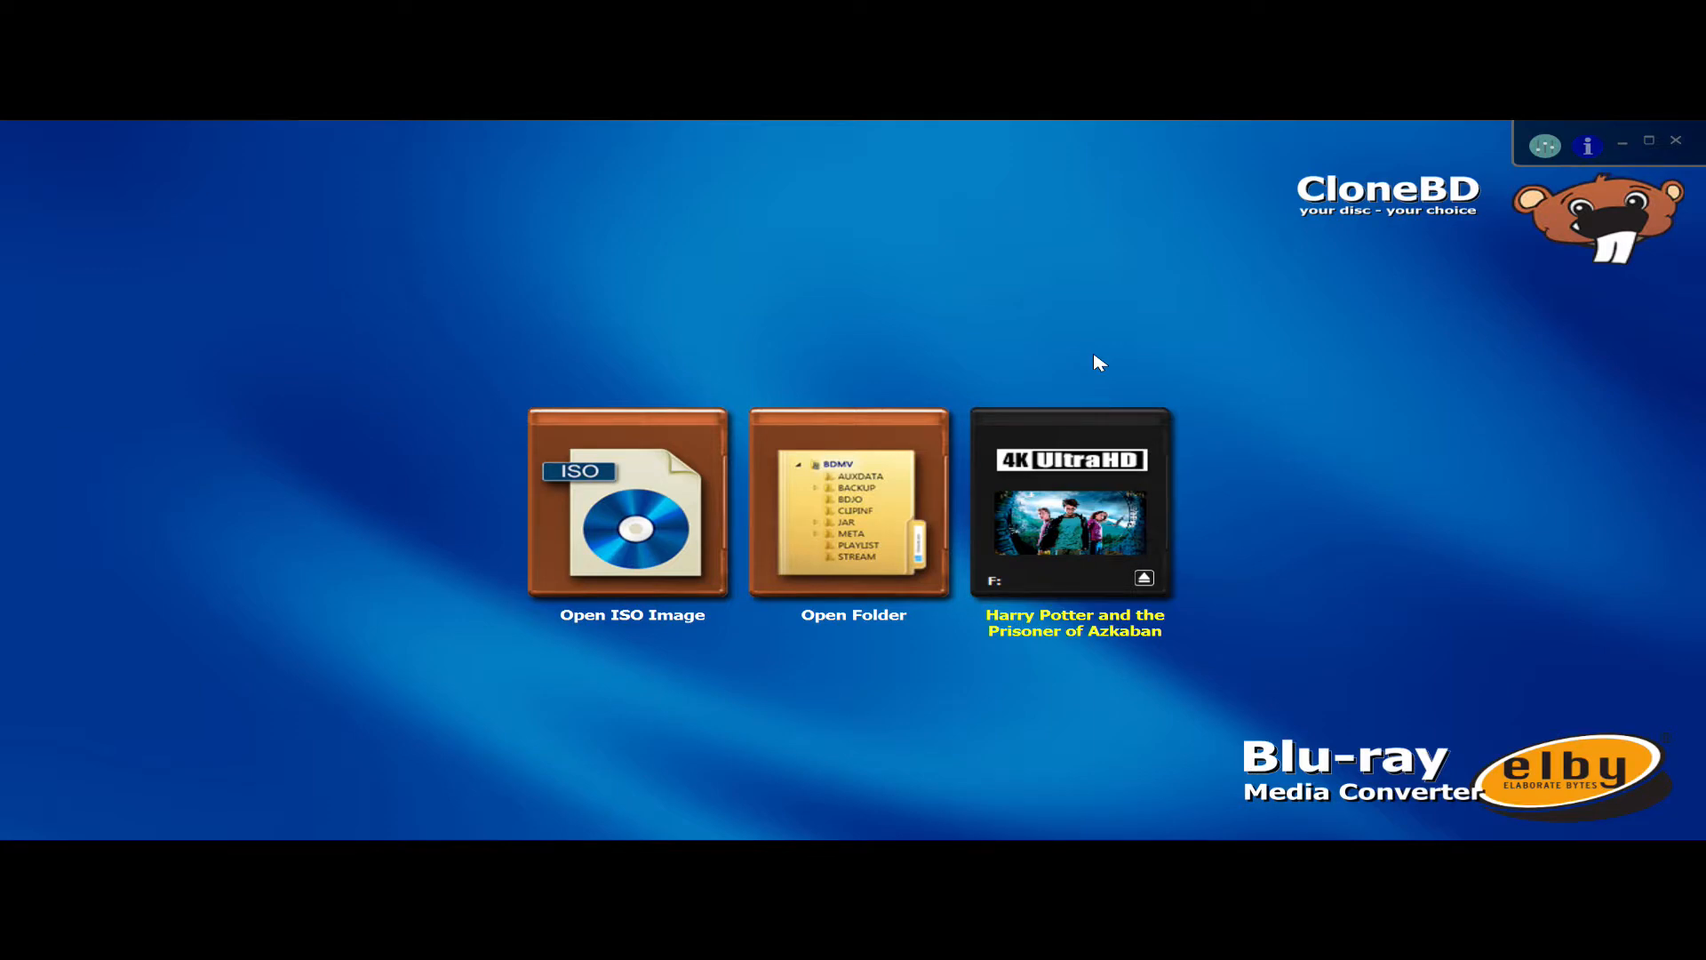
{"action": "mouse_move", "coordinate": [1077, 520]}
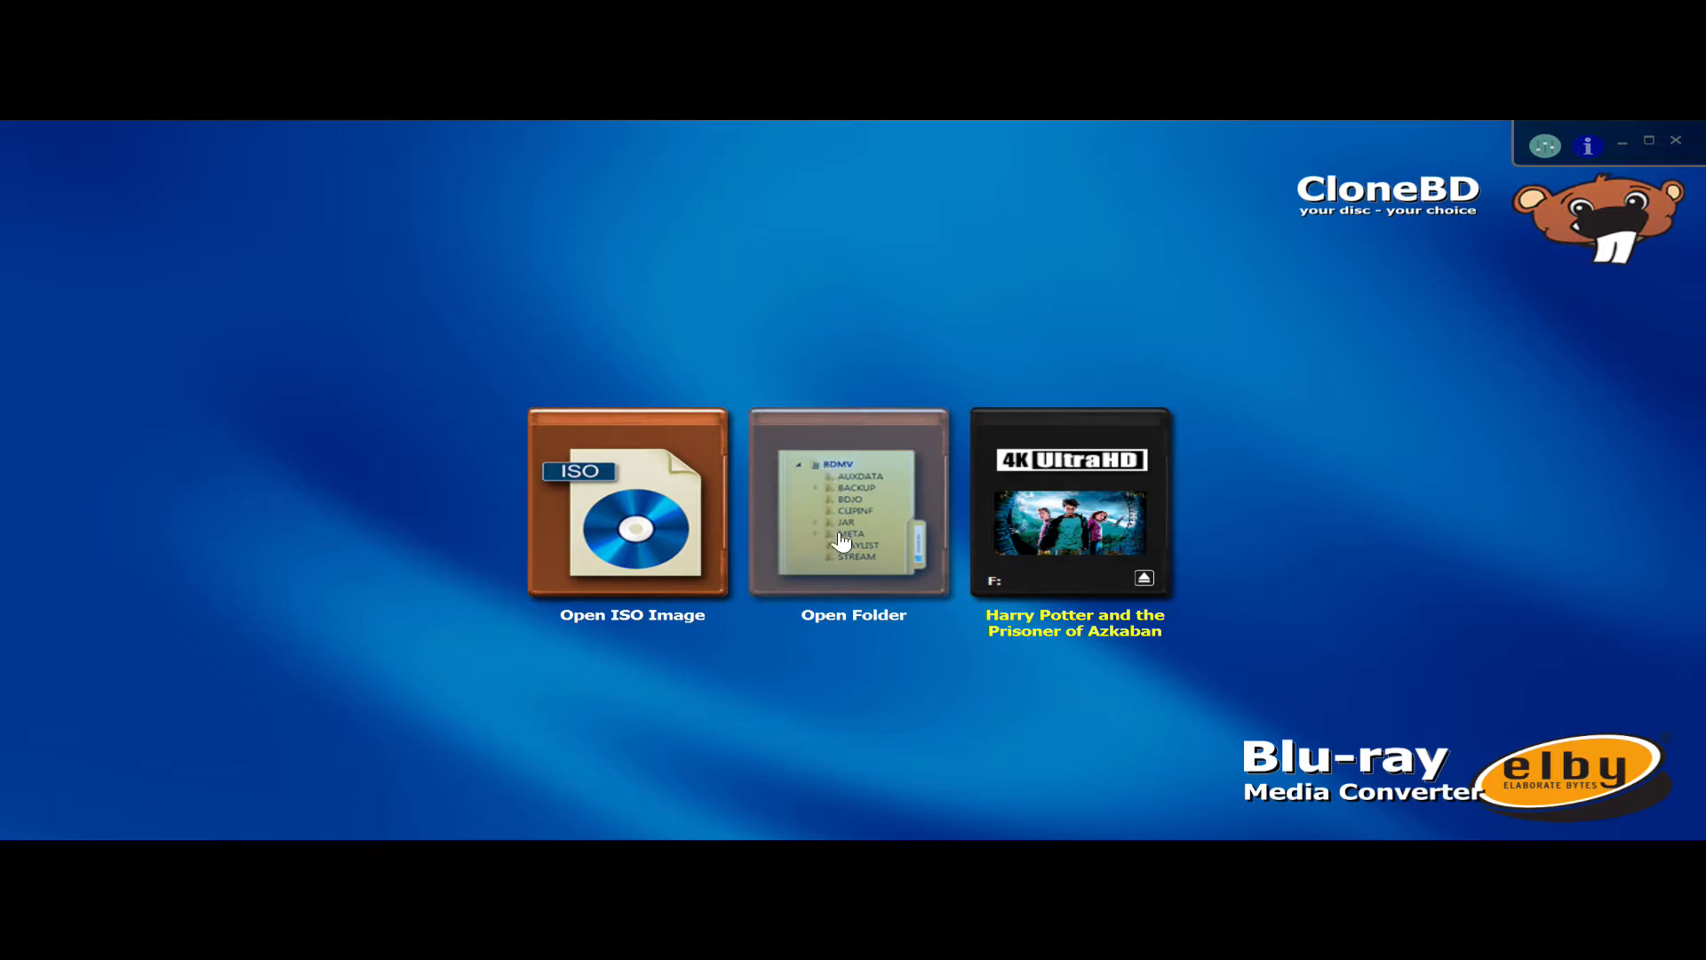
{"action": "mouse_move", "coordinate": [863, 572]}
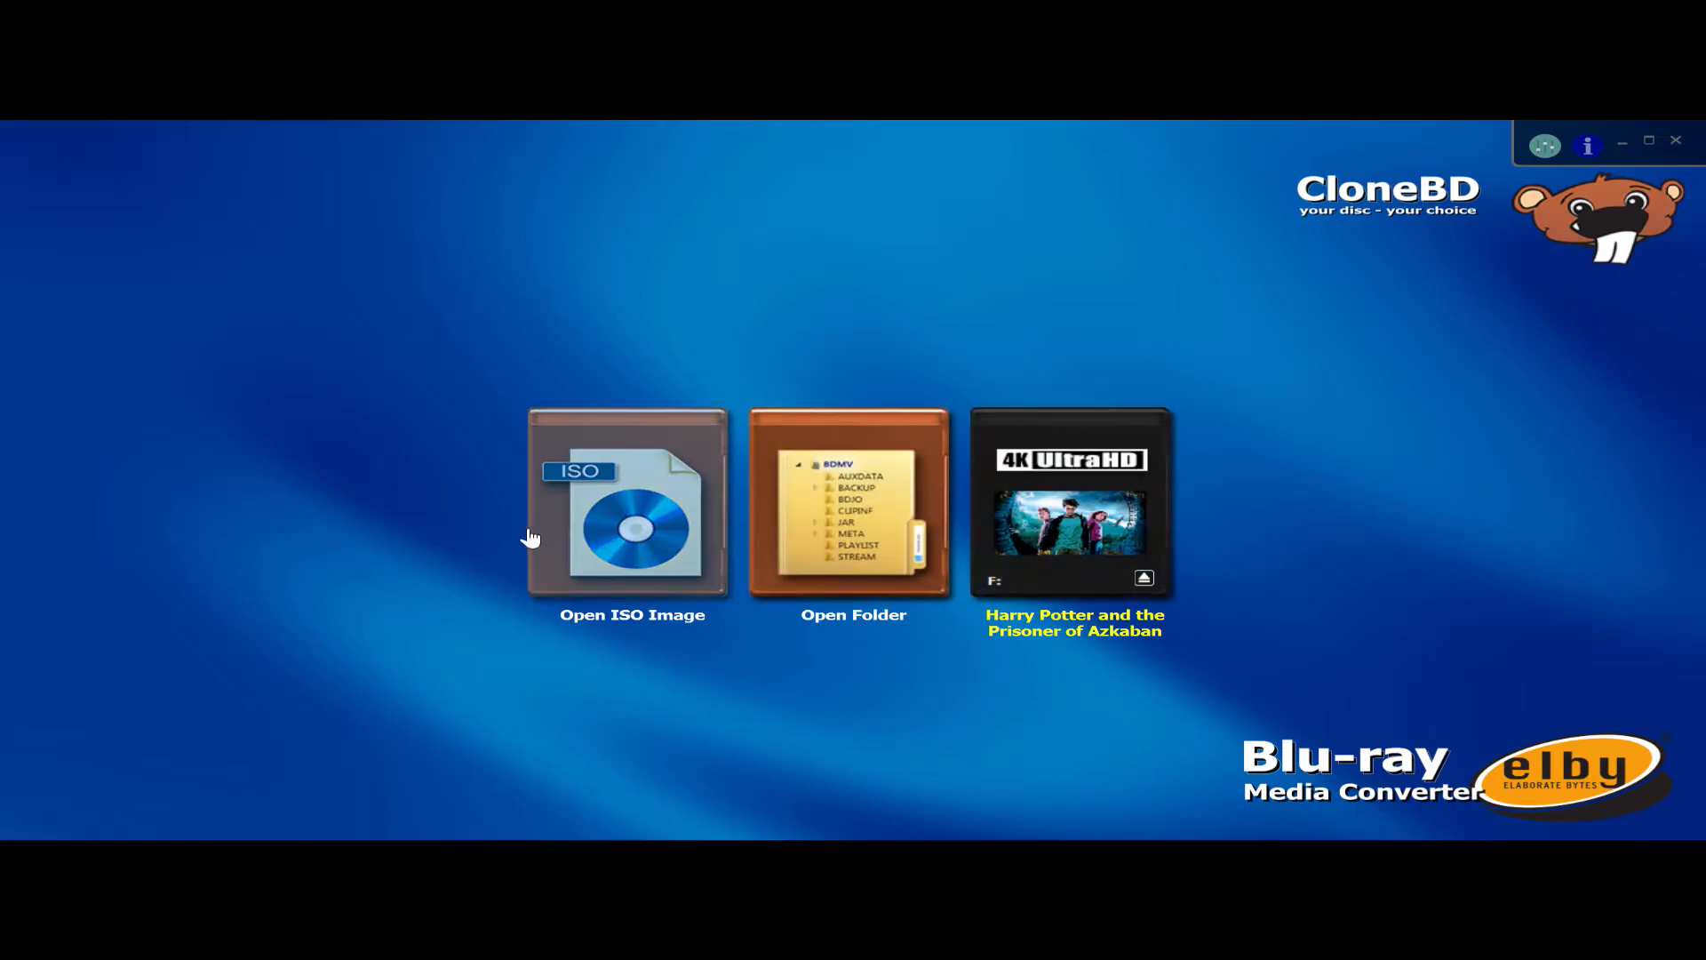
{"action": "mouse_move", "coordinate": [1071, 505]}
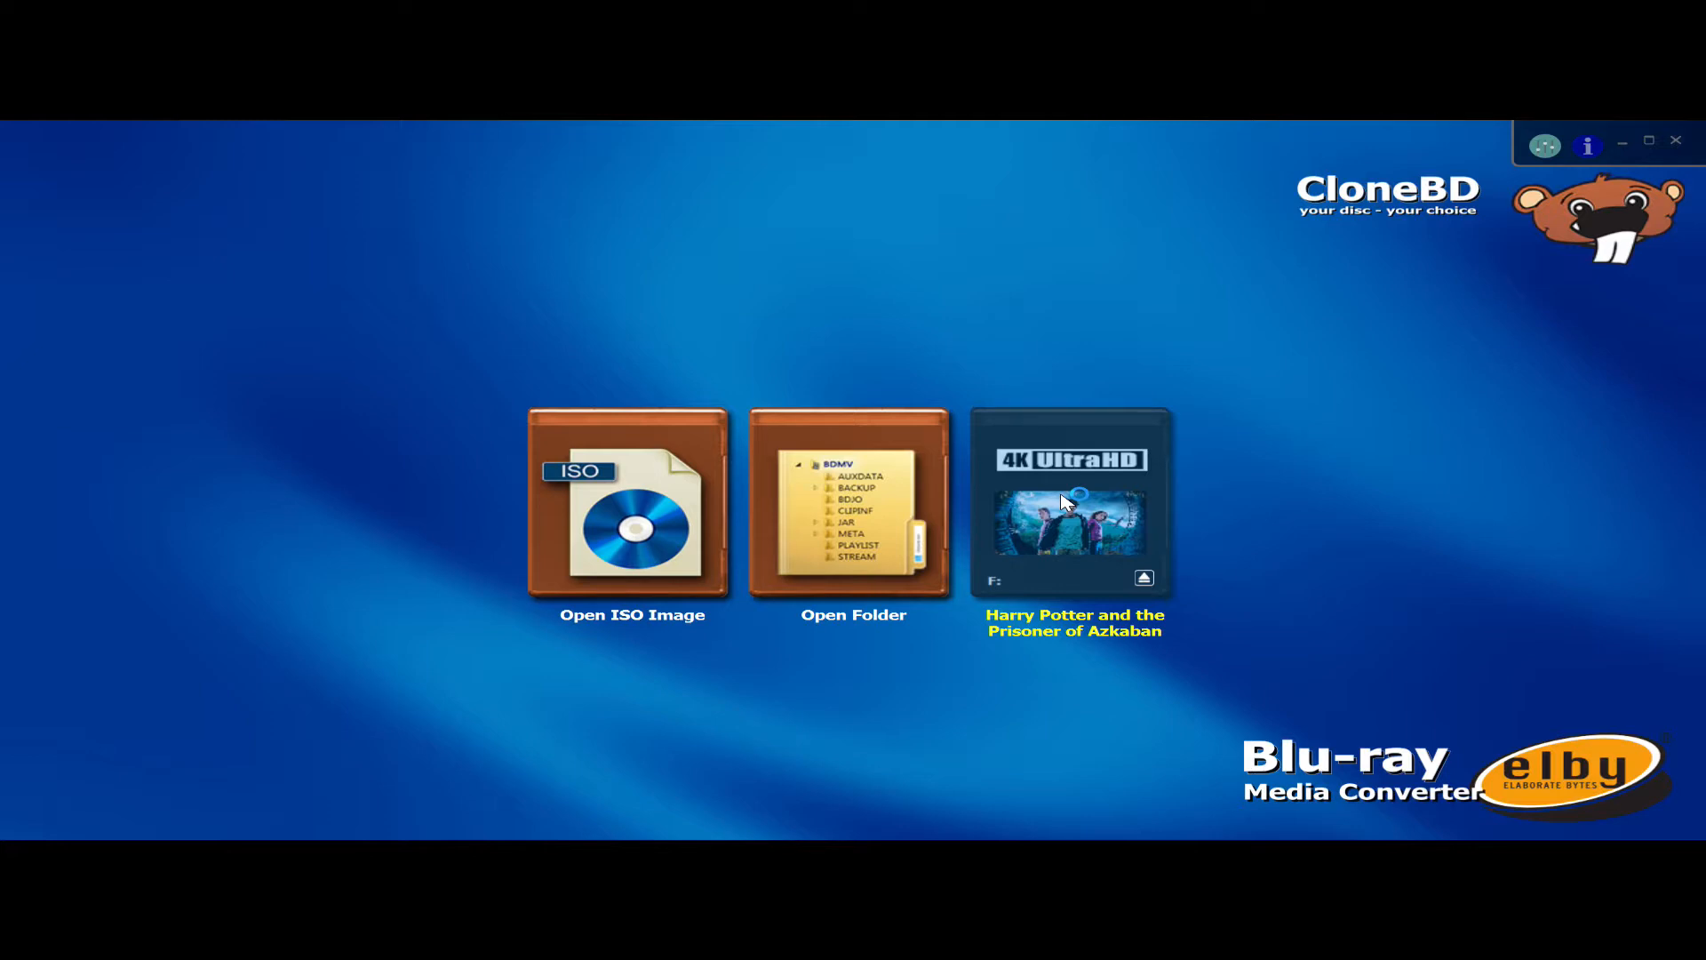
- Load the Harry Potter and the Prisoner of Azkaban 4K UltraHD disc as the source
{"action": "left_click", "coordinate": [1071, 502]}
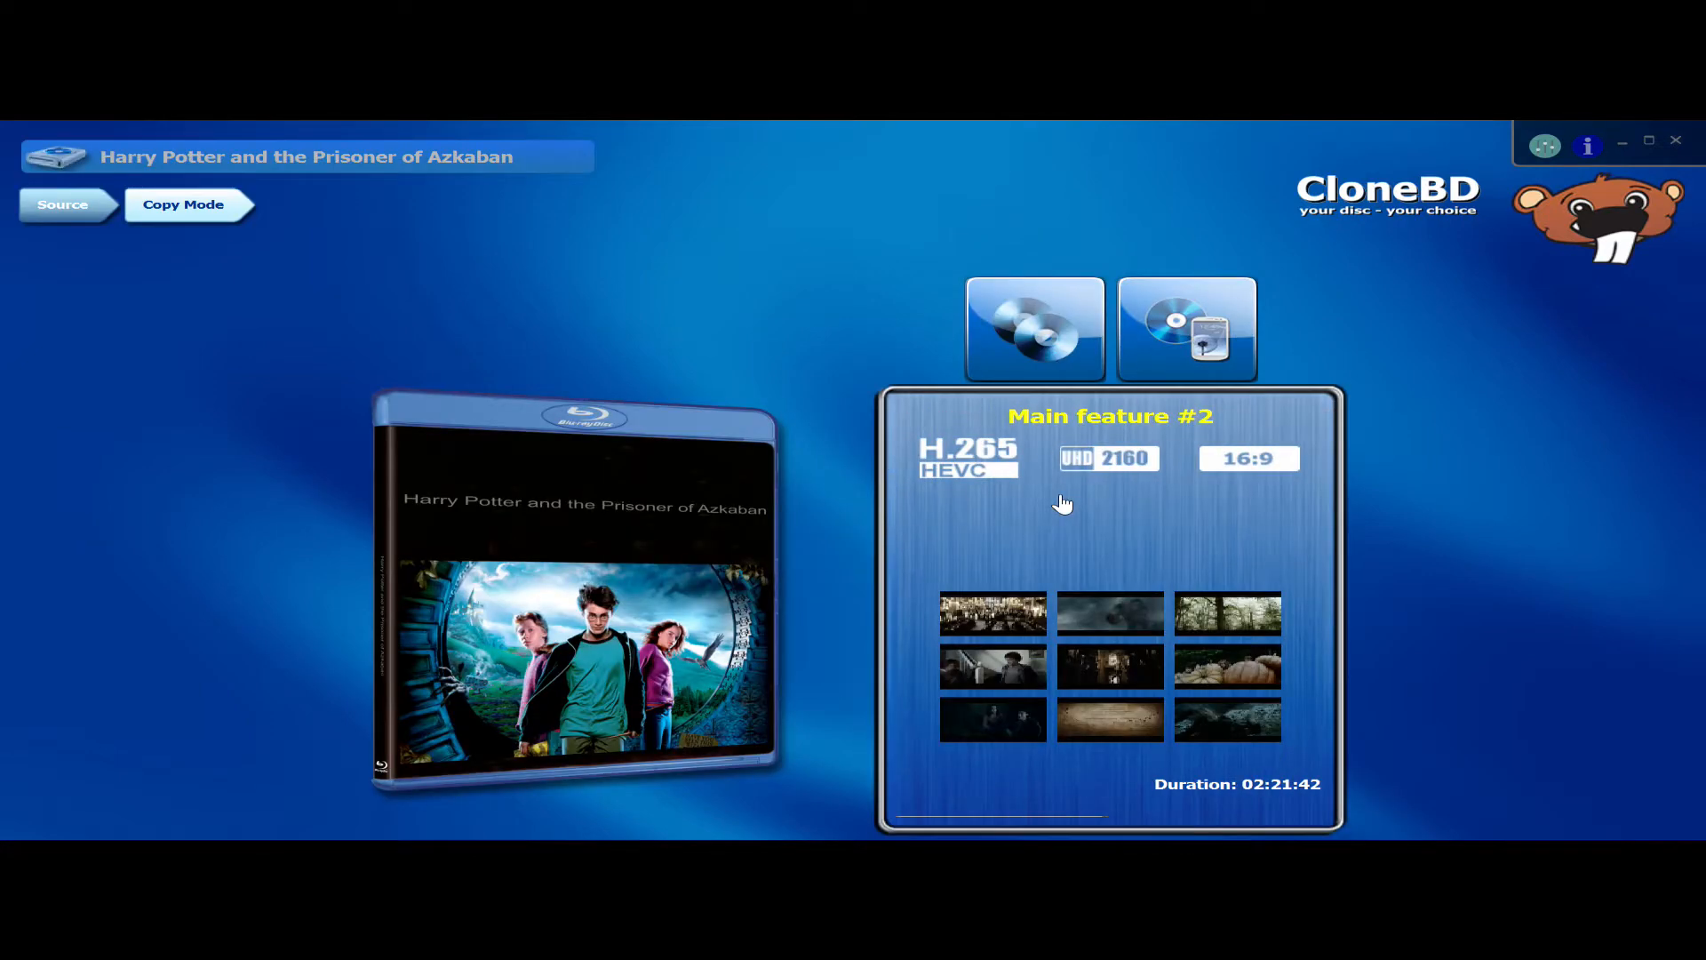
{"action": "mouse_move", "coordinate": [1159, 598]}
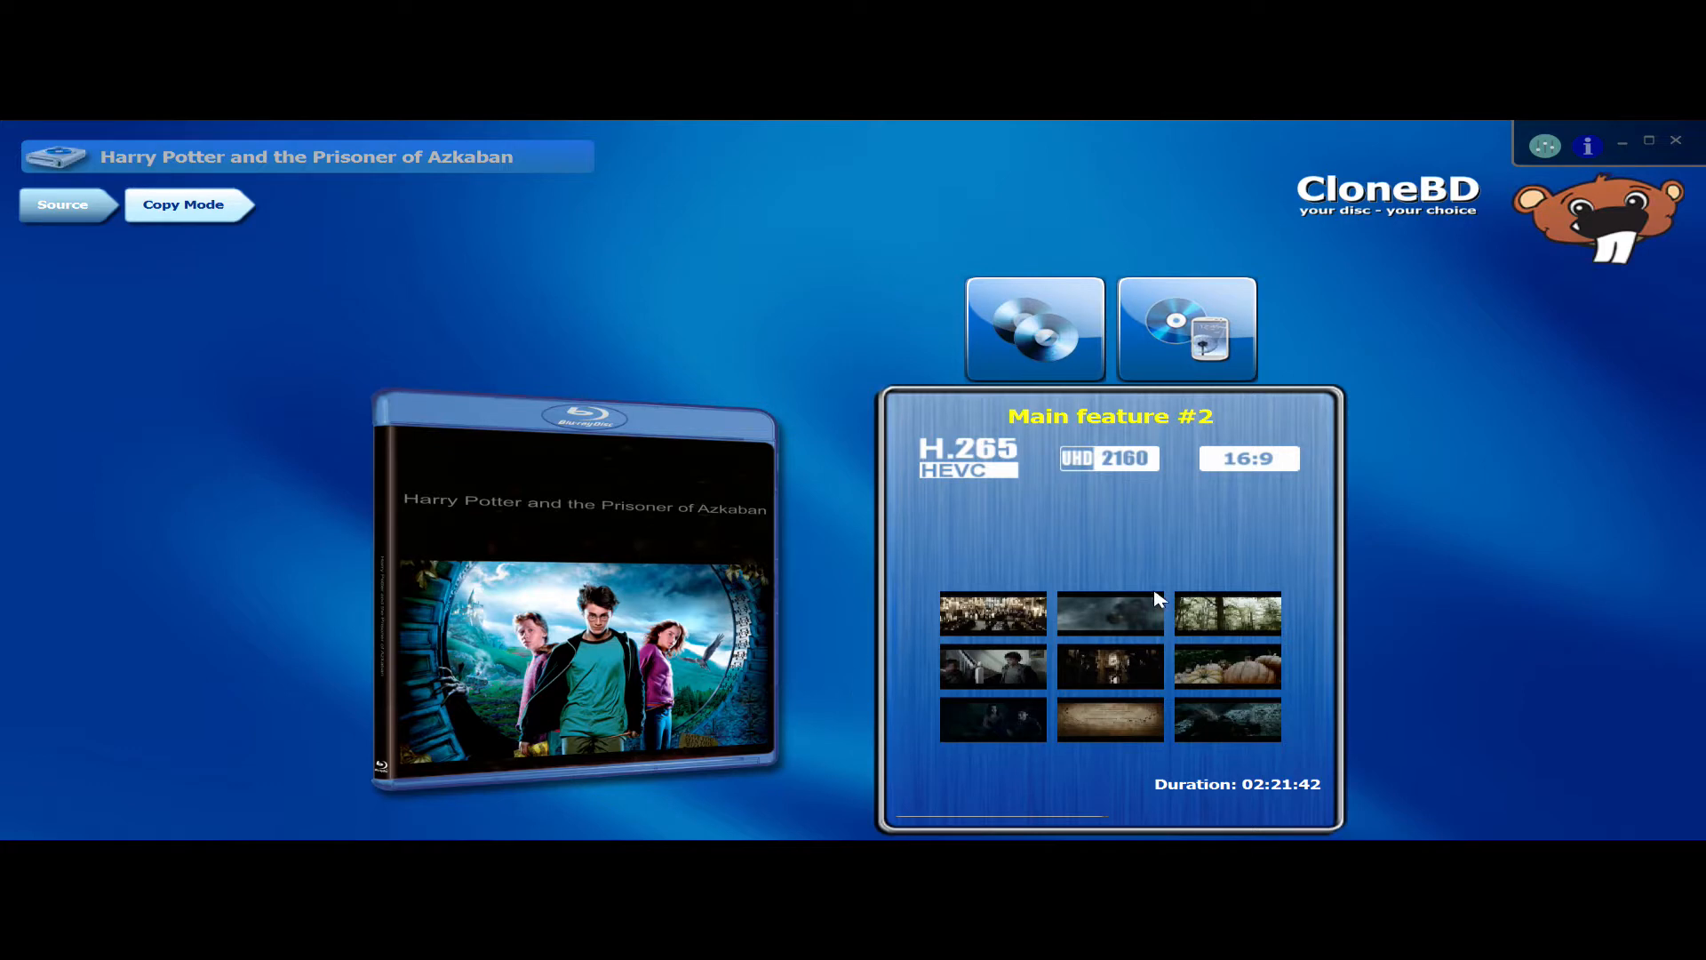
{"action": "mouse_move", "coordinate": [1184, 331]}
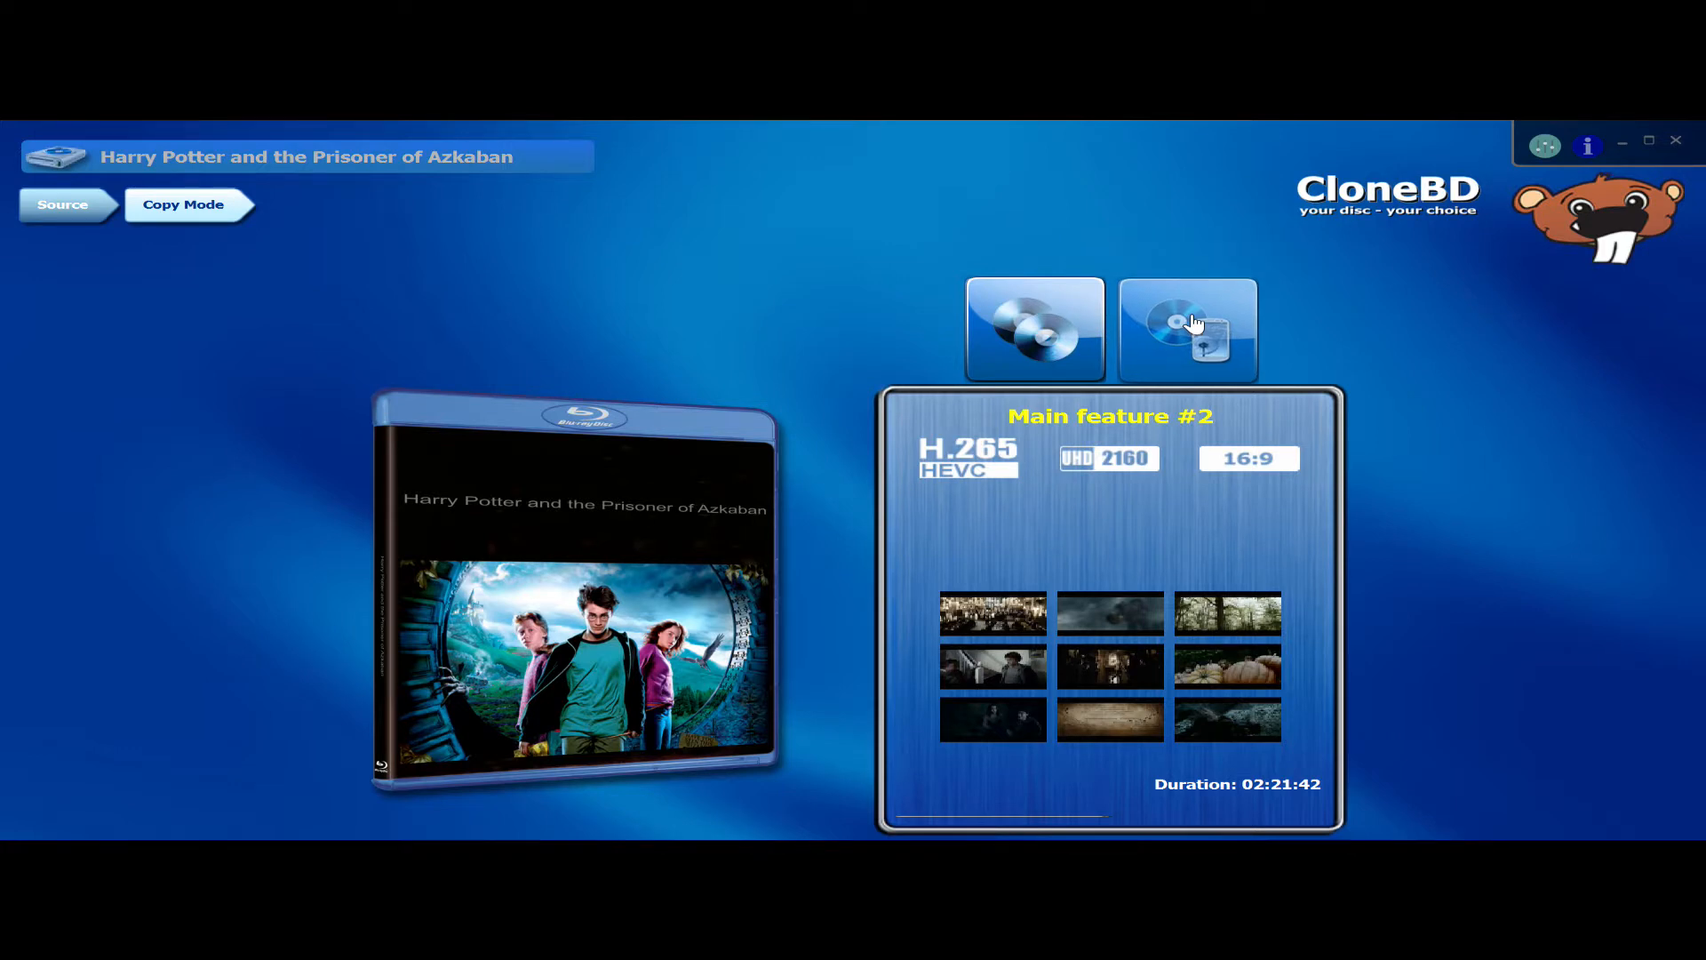
- Choose converting to a file with MKV Container and the 'MKV with selectable subtitles' profile
{"action": "left_click", "coordinate": [1186, 329]}
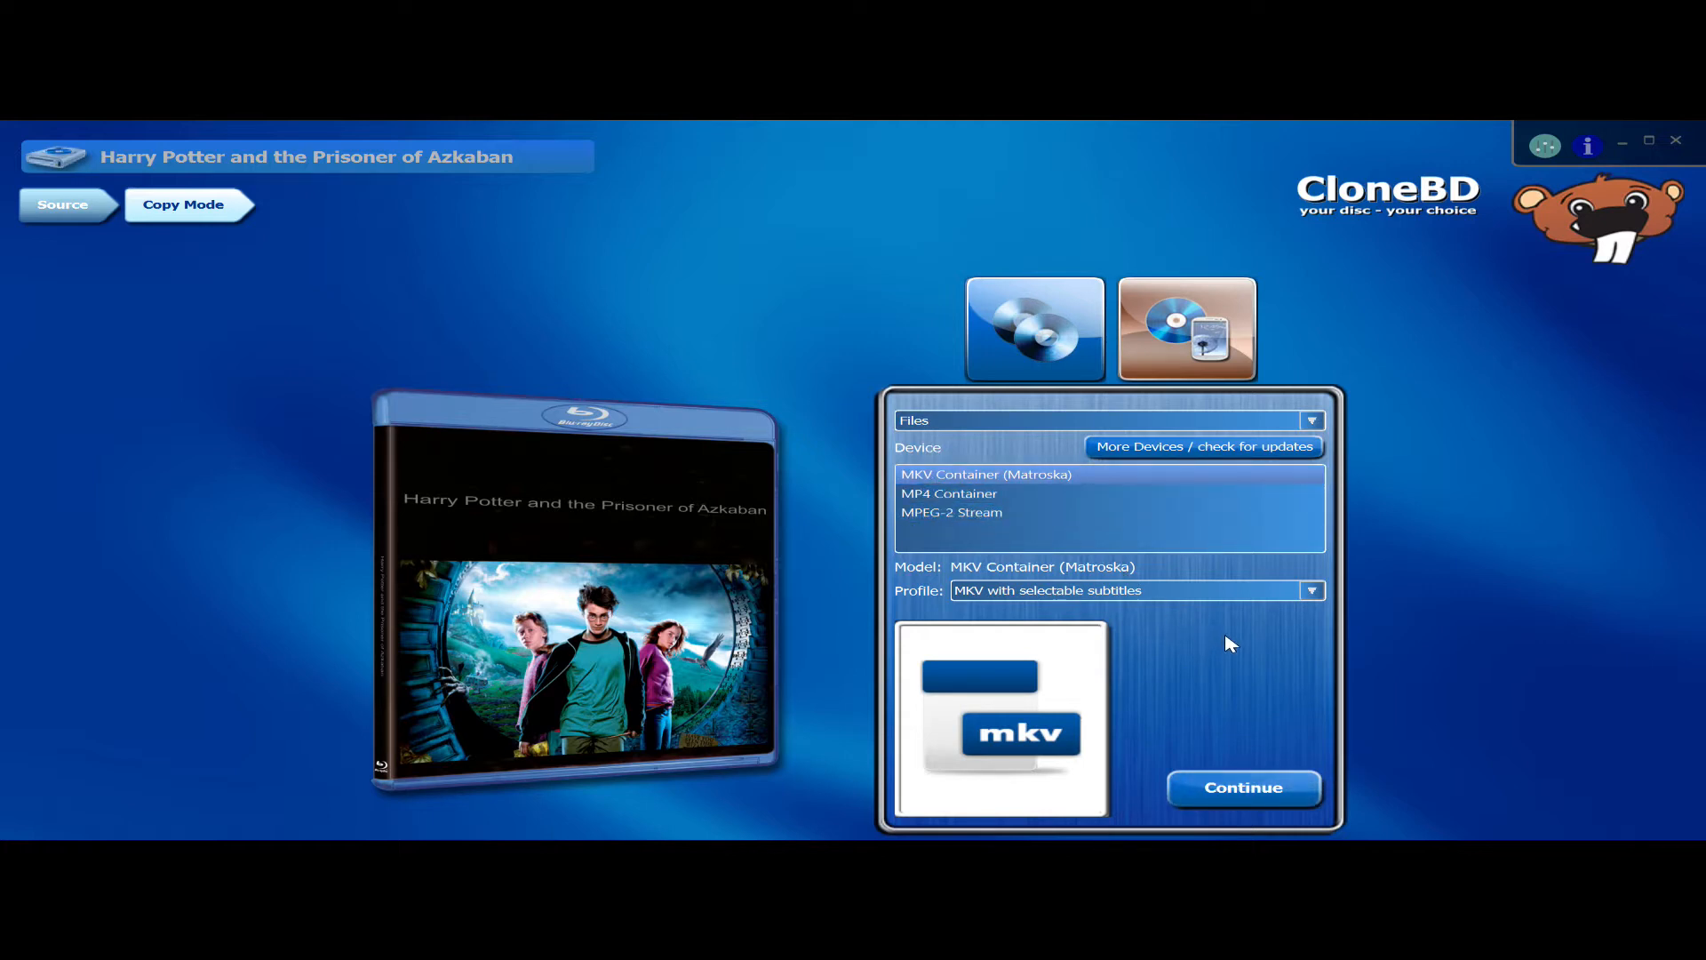
{"action": "mouse_move", "coordinate": [963, 605]}
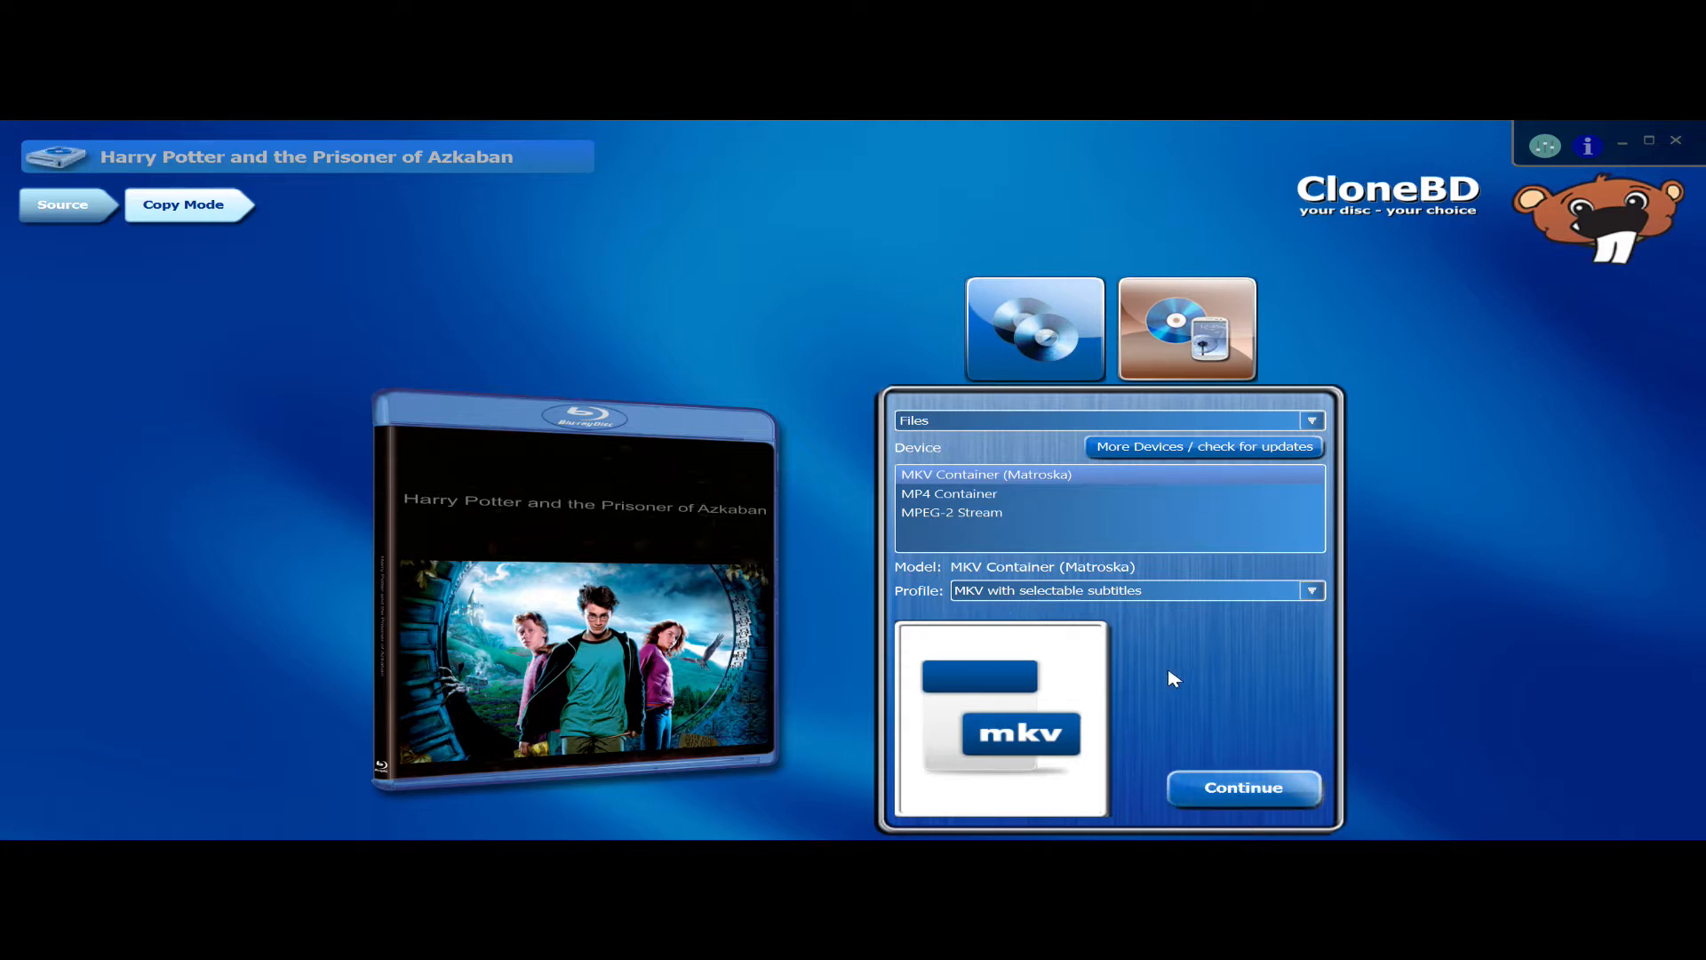
- Accept the MKV choice and reach title selection with Title 100 and English audio and subtitles
{"action": "left_click", "coordinate": [1241, 786]}
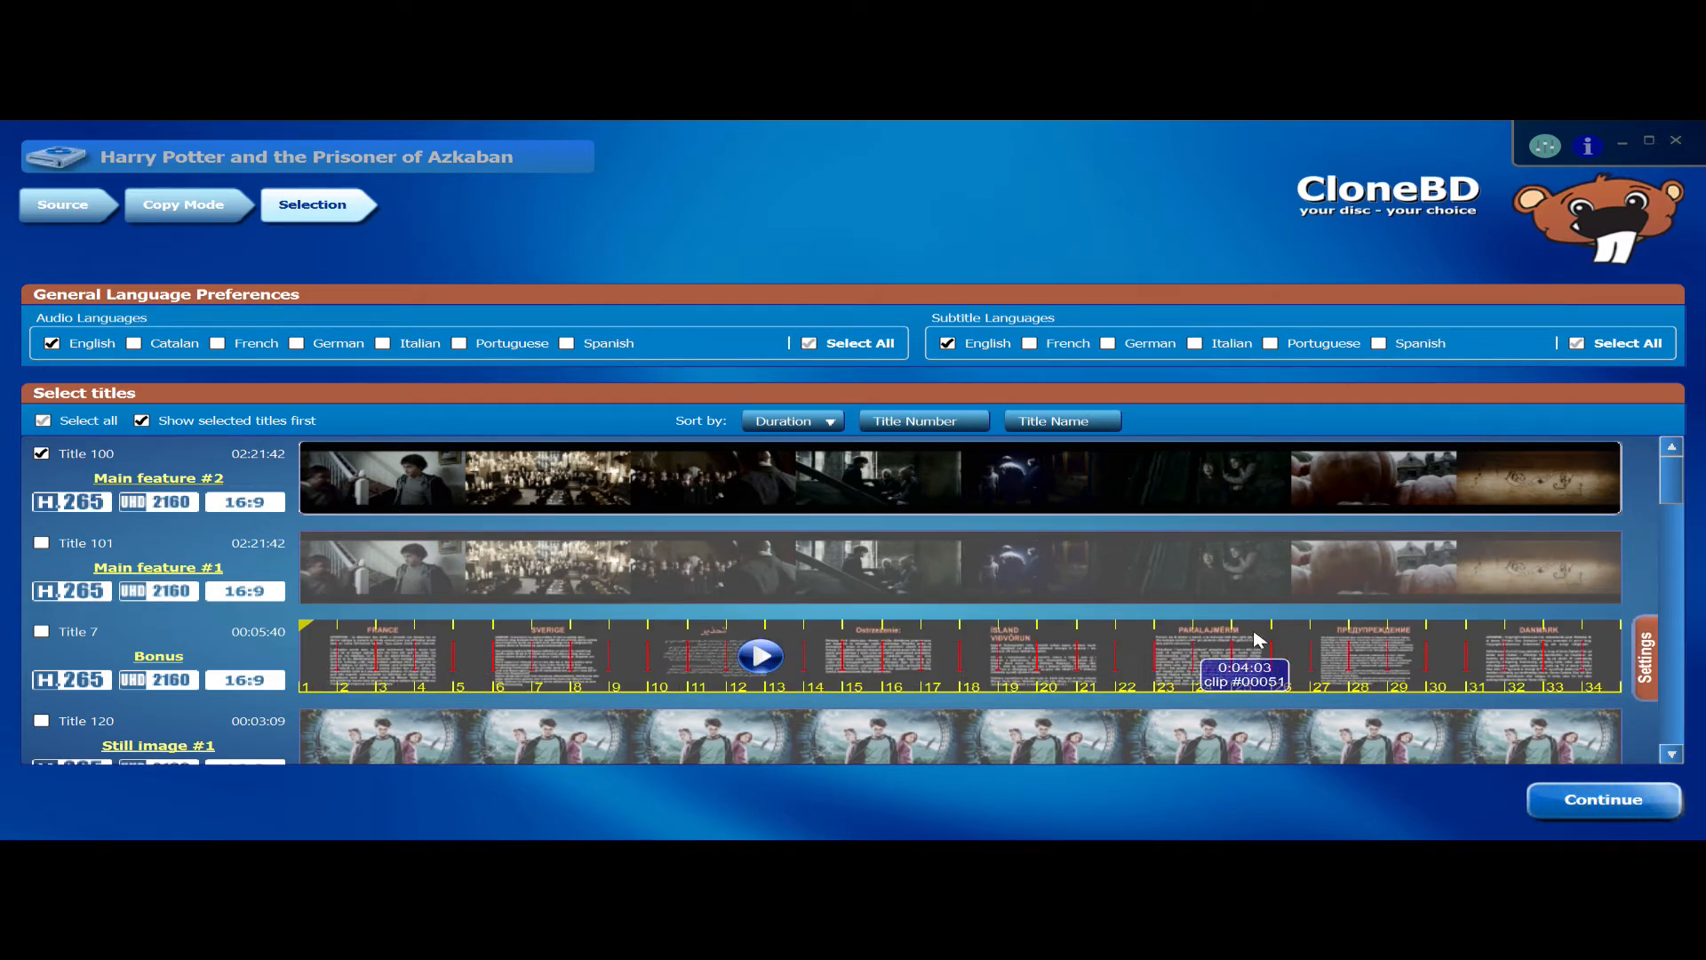
{"action": "mouse_move", "coordinate": [454, 636]}
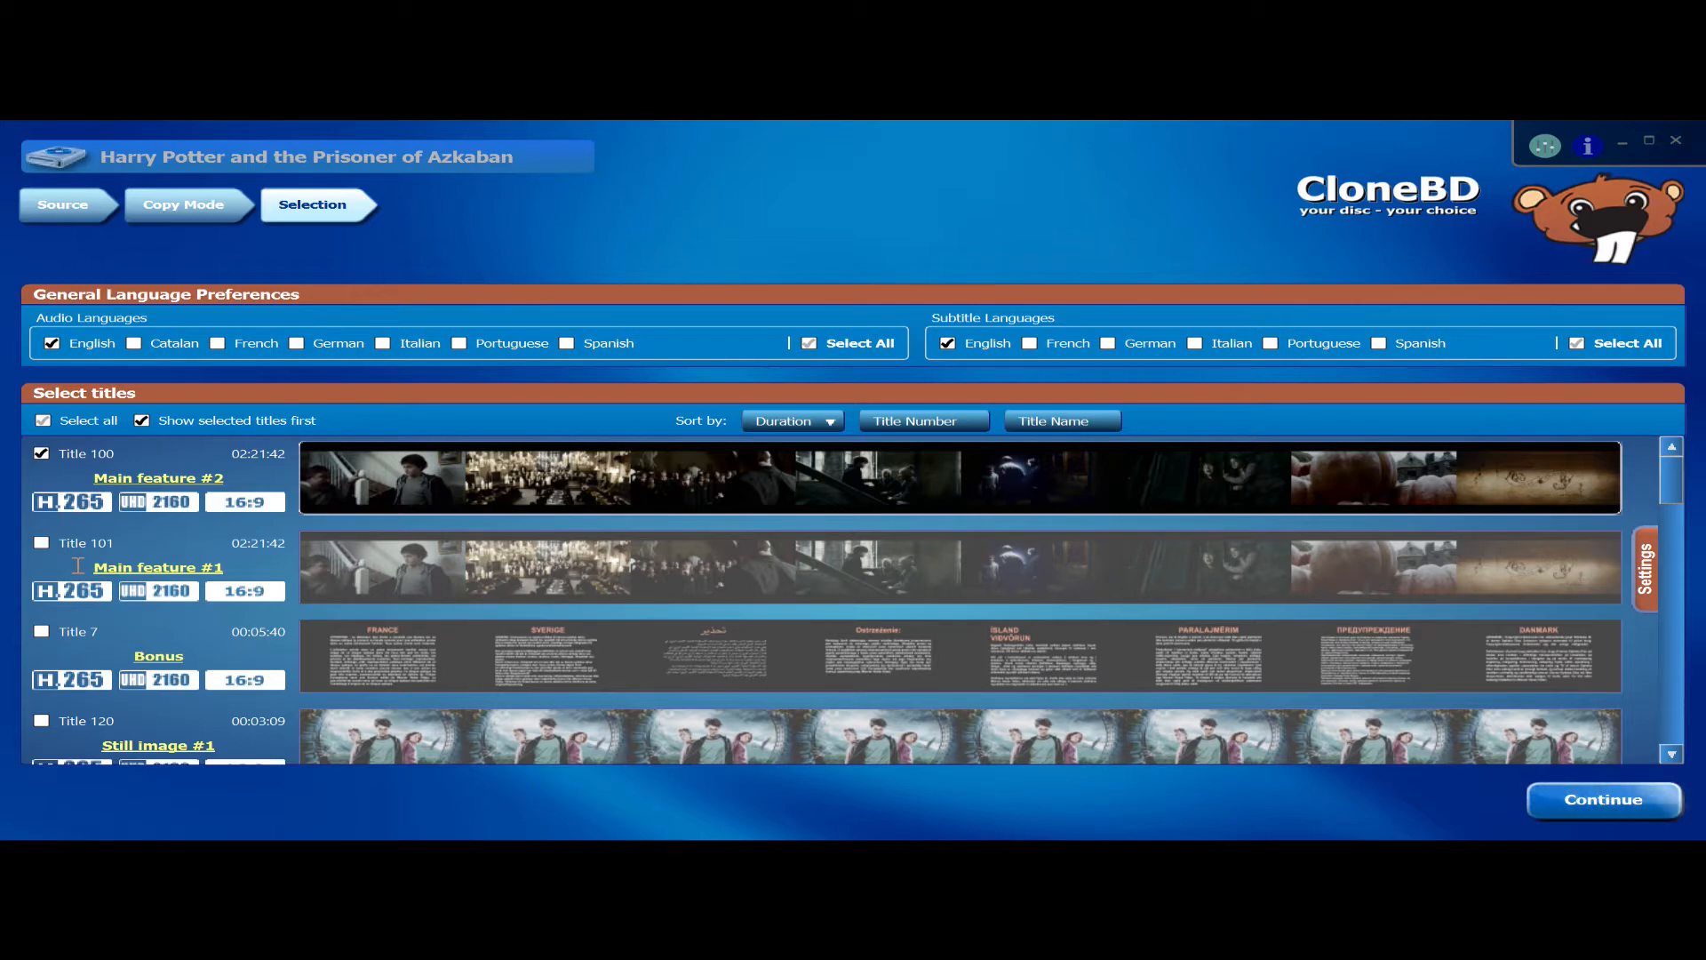
{"action": "mouse_move", "coordinate": [180, 735]}
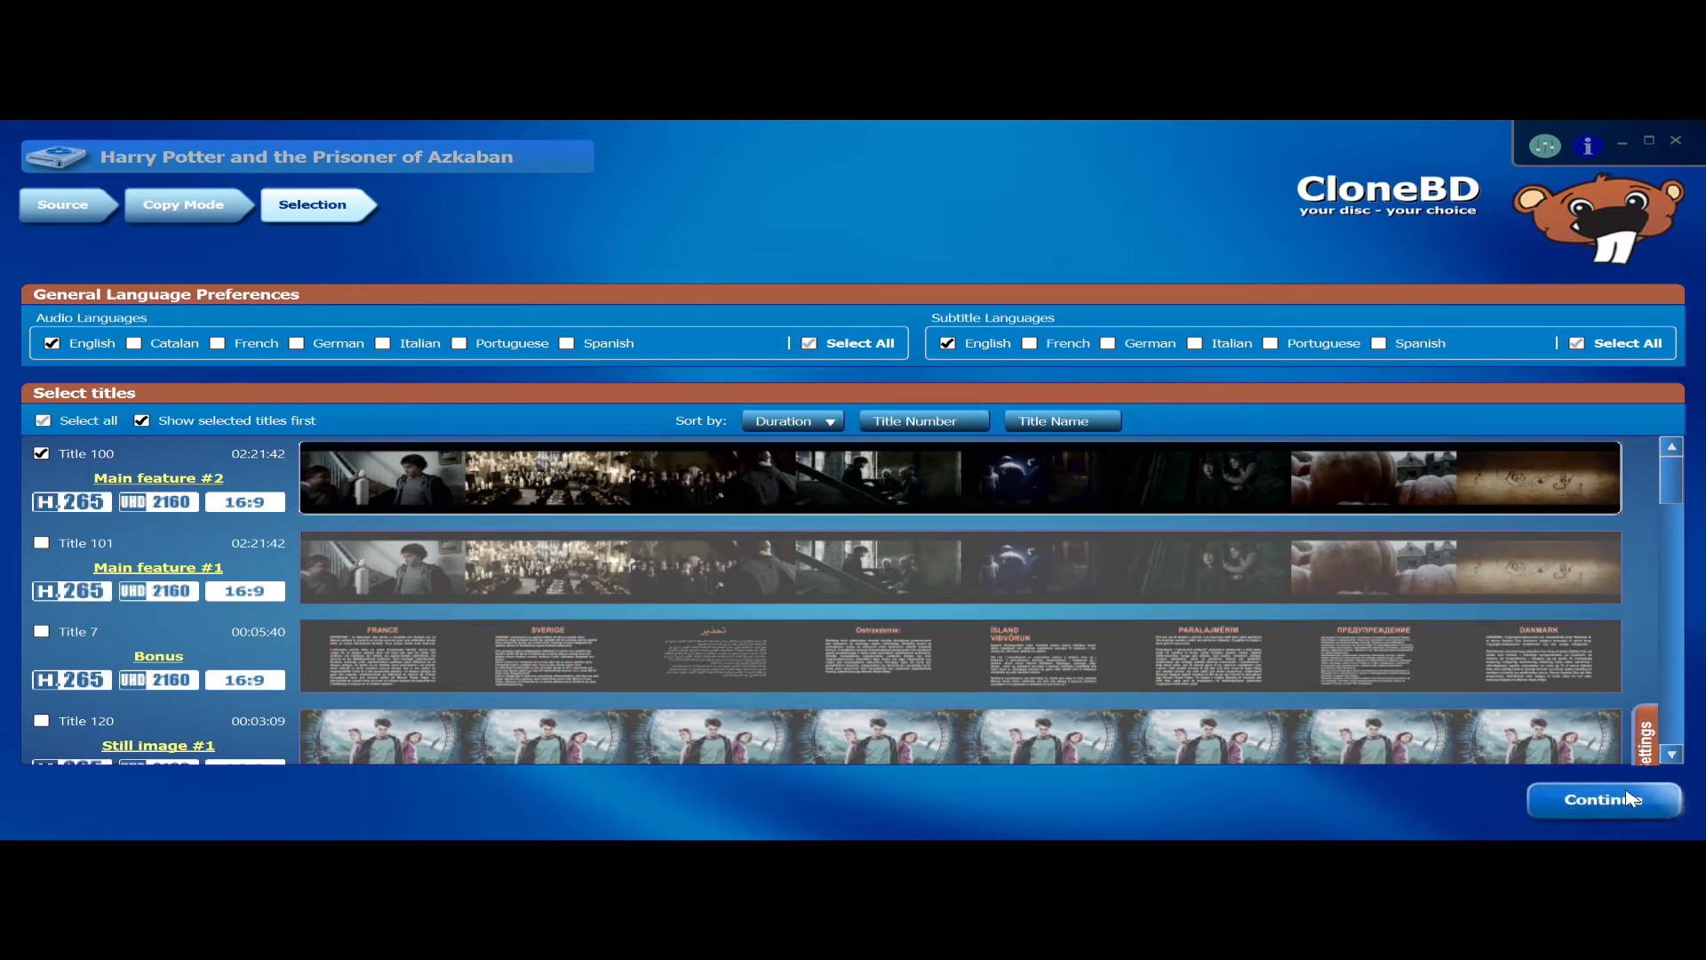
- Review the lossless copy, English DTS-HD 7.1 audio, English subtitles and P:\ MKV destination
{"action": "left_click", "coordinate": [1601, 800]}
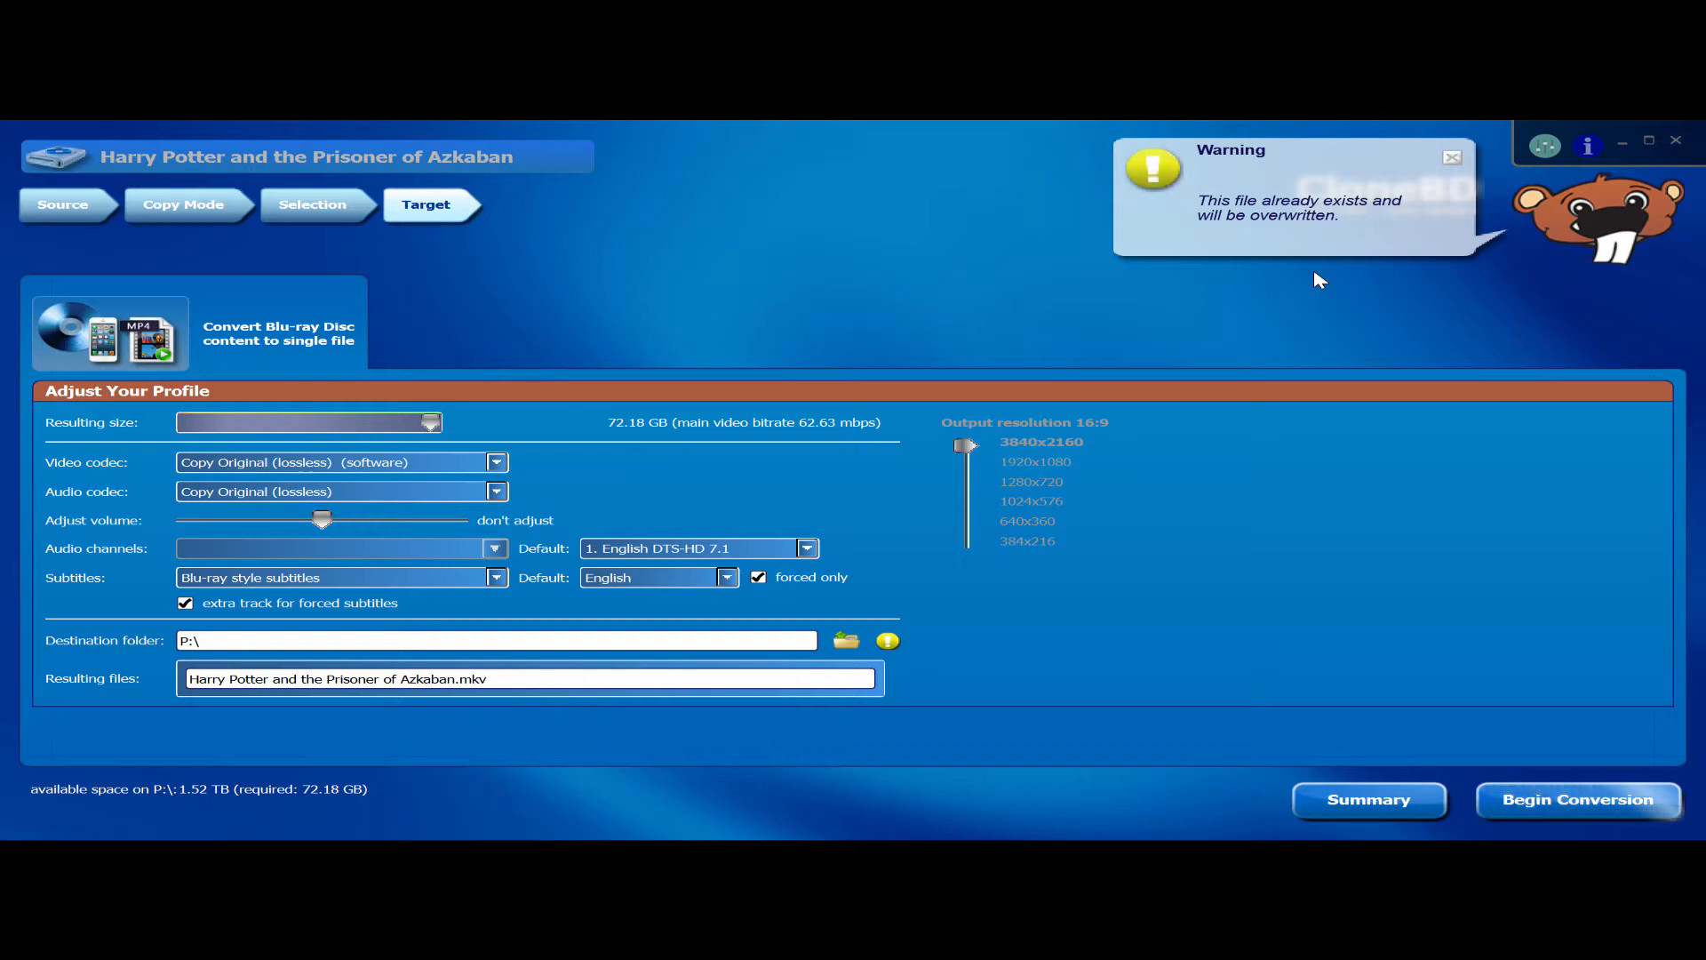
{"action": "left_click", "coordinate": [490, 678]}
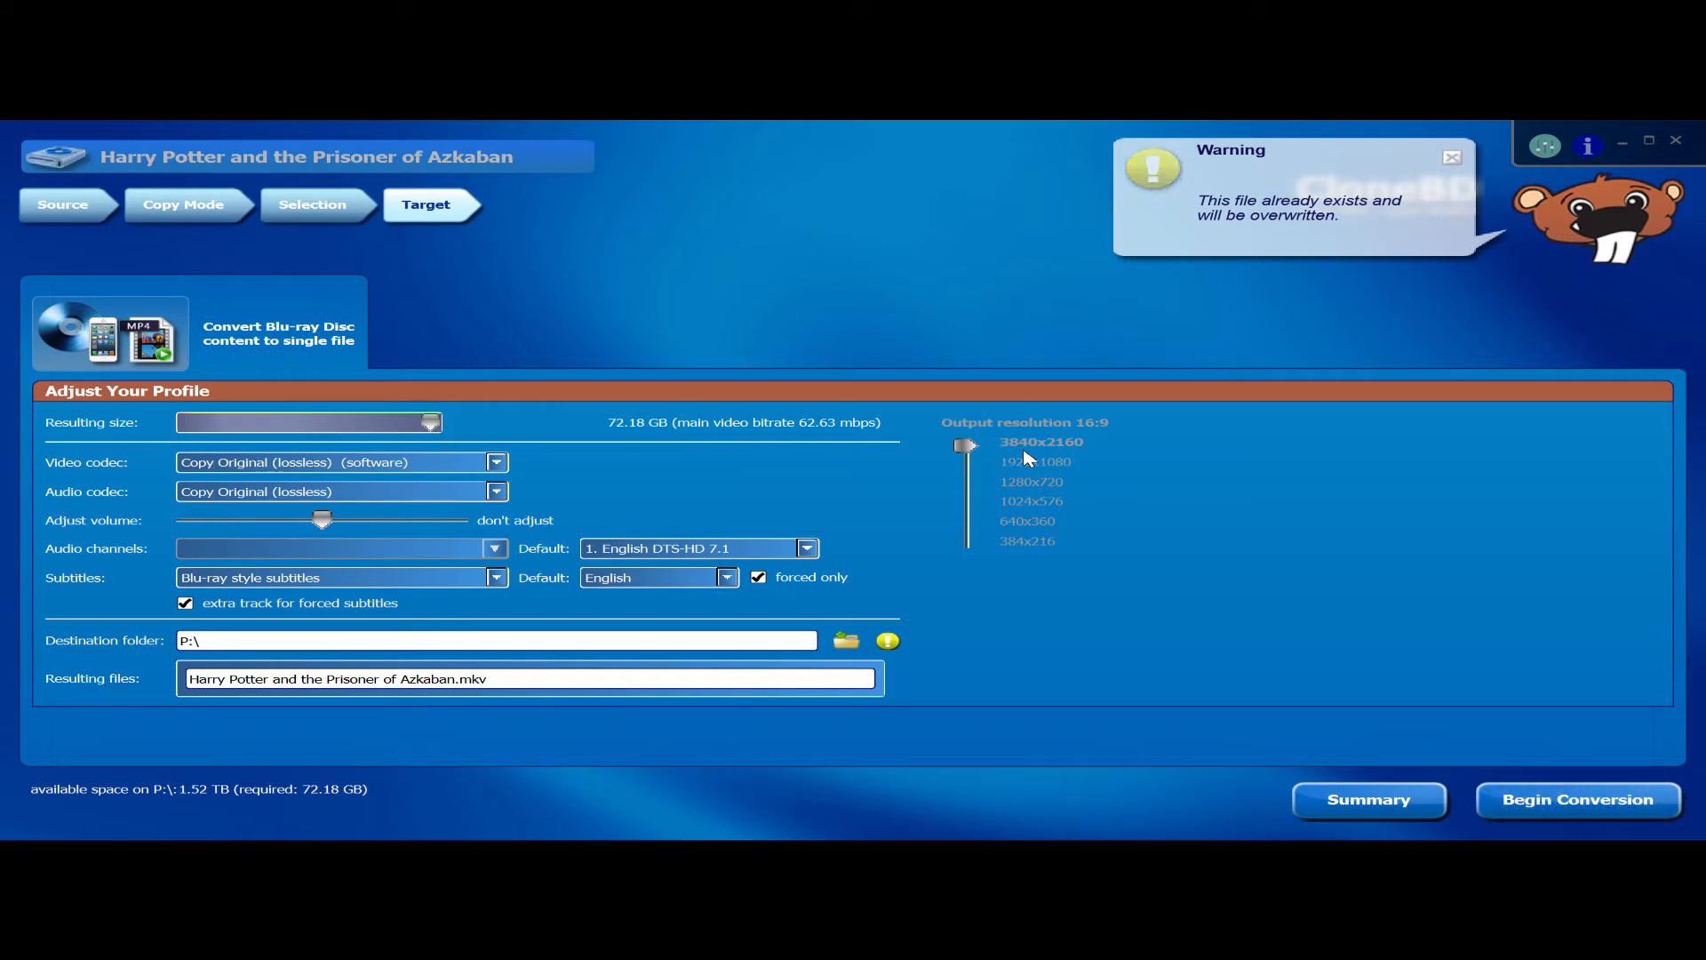
{"action": "mouse_move", "coordinate": [1018, 513]}
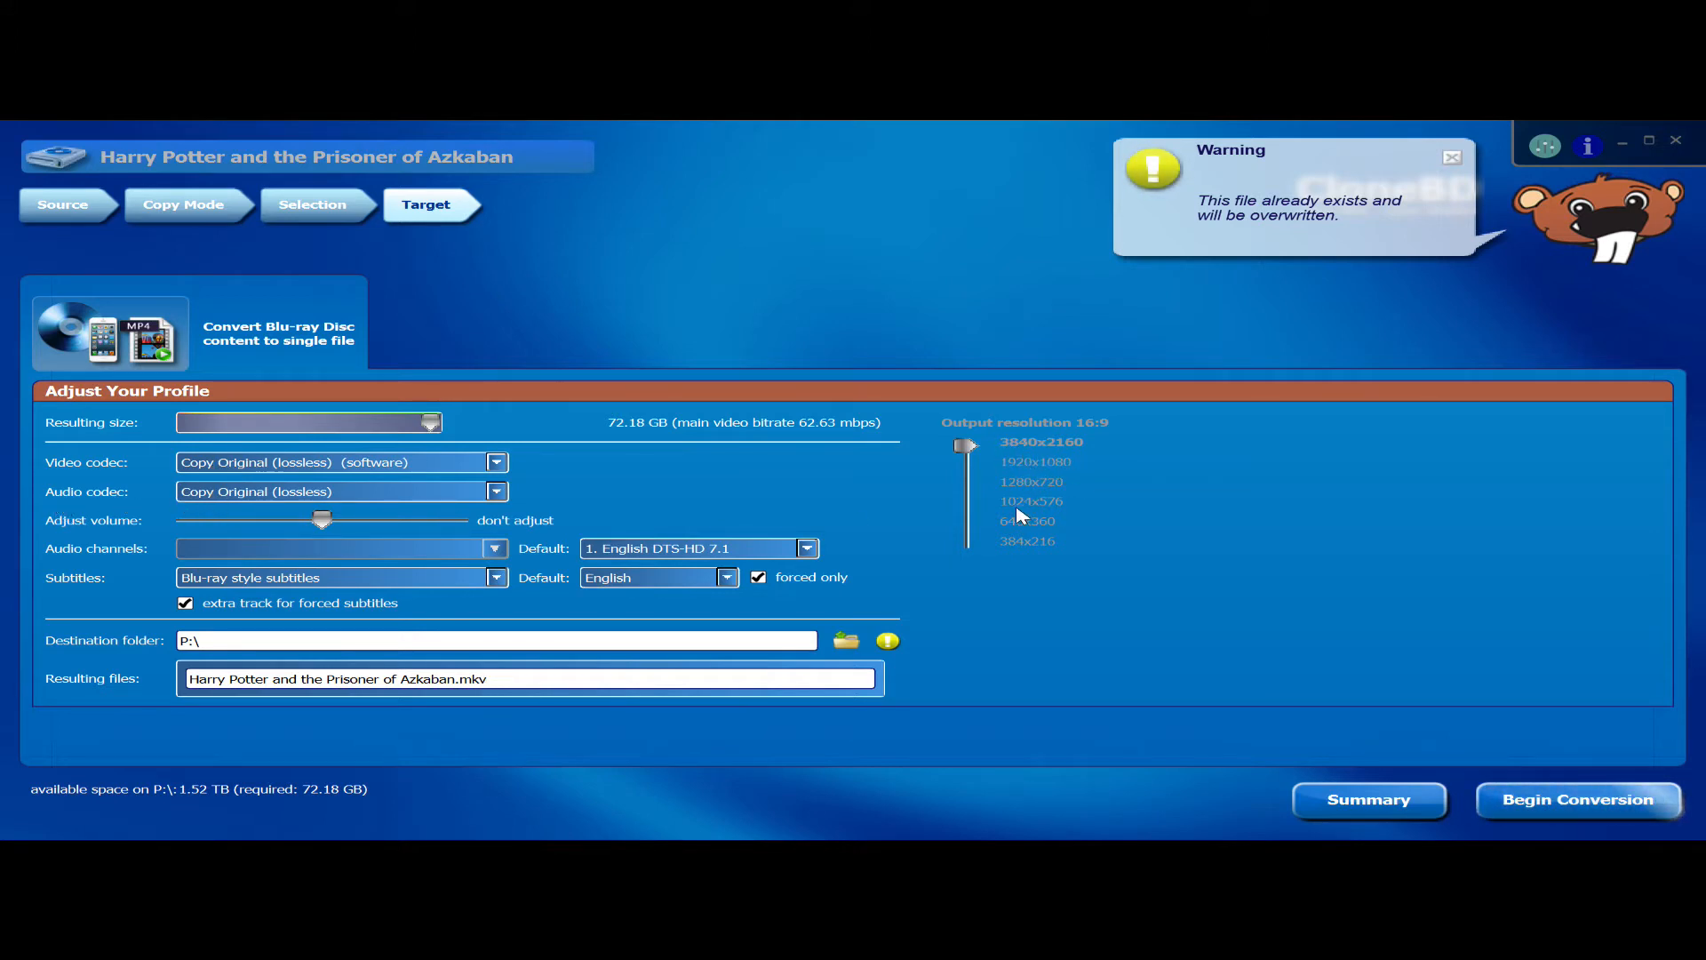
{"action": "mouse_move", "coordinate": [1114, 447]}
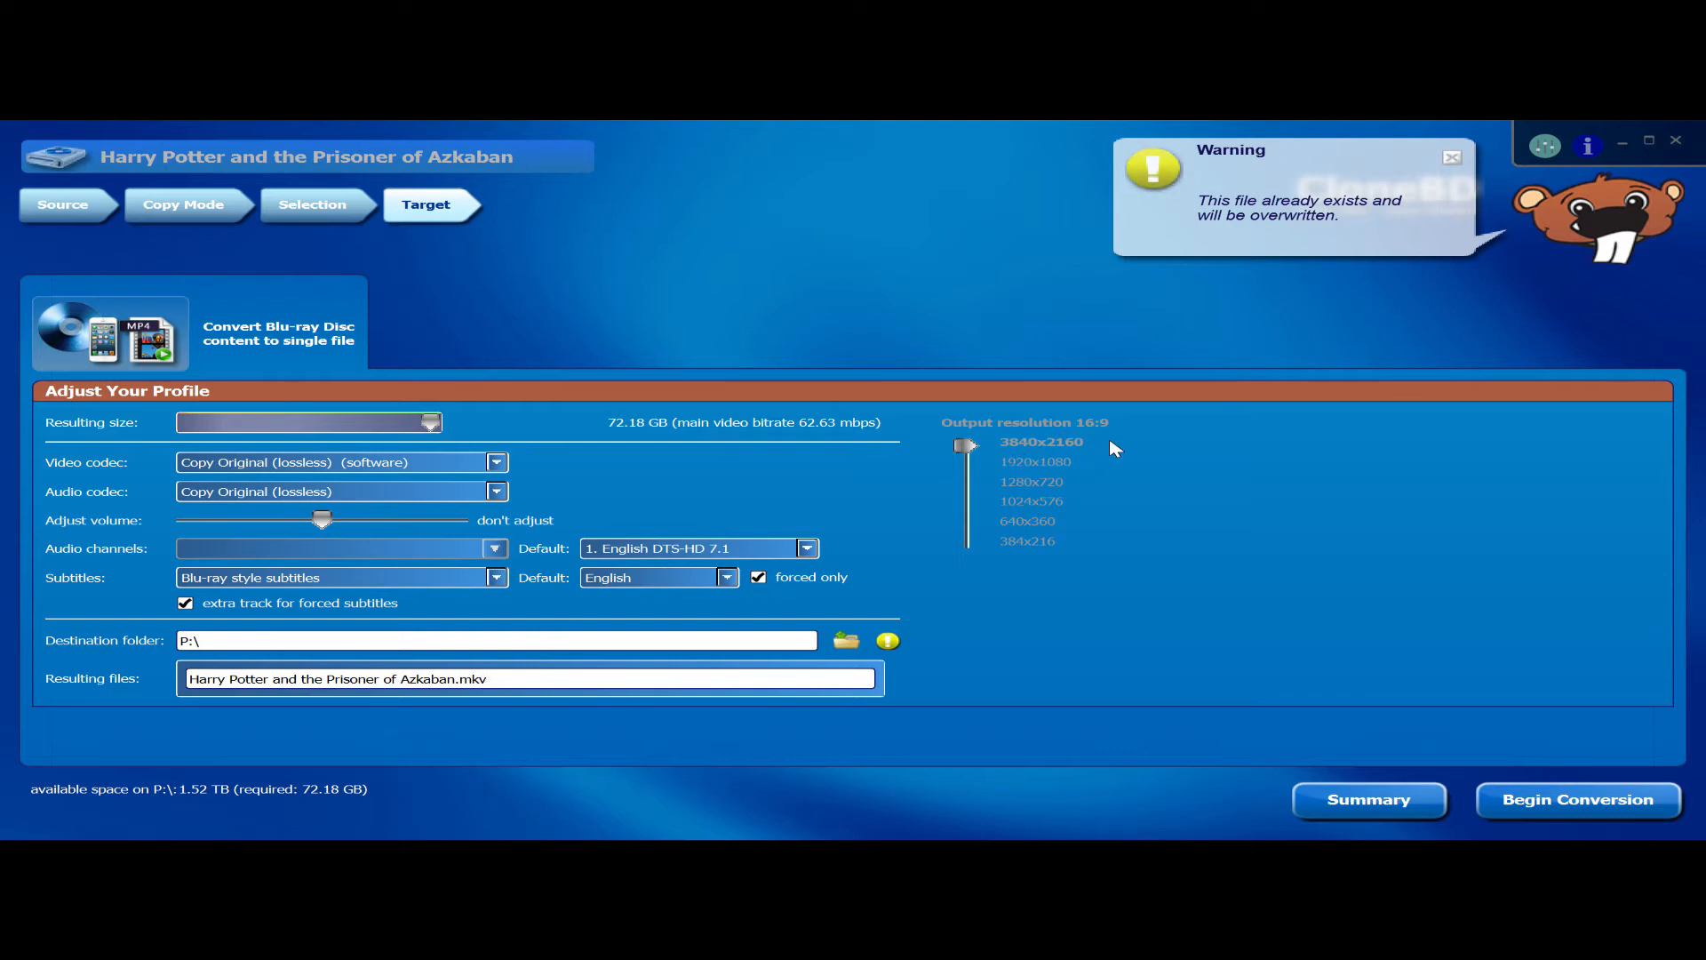
{"action": "mouse_move", "coordinate": [1002, 457]}
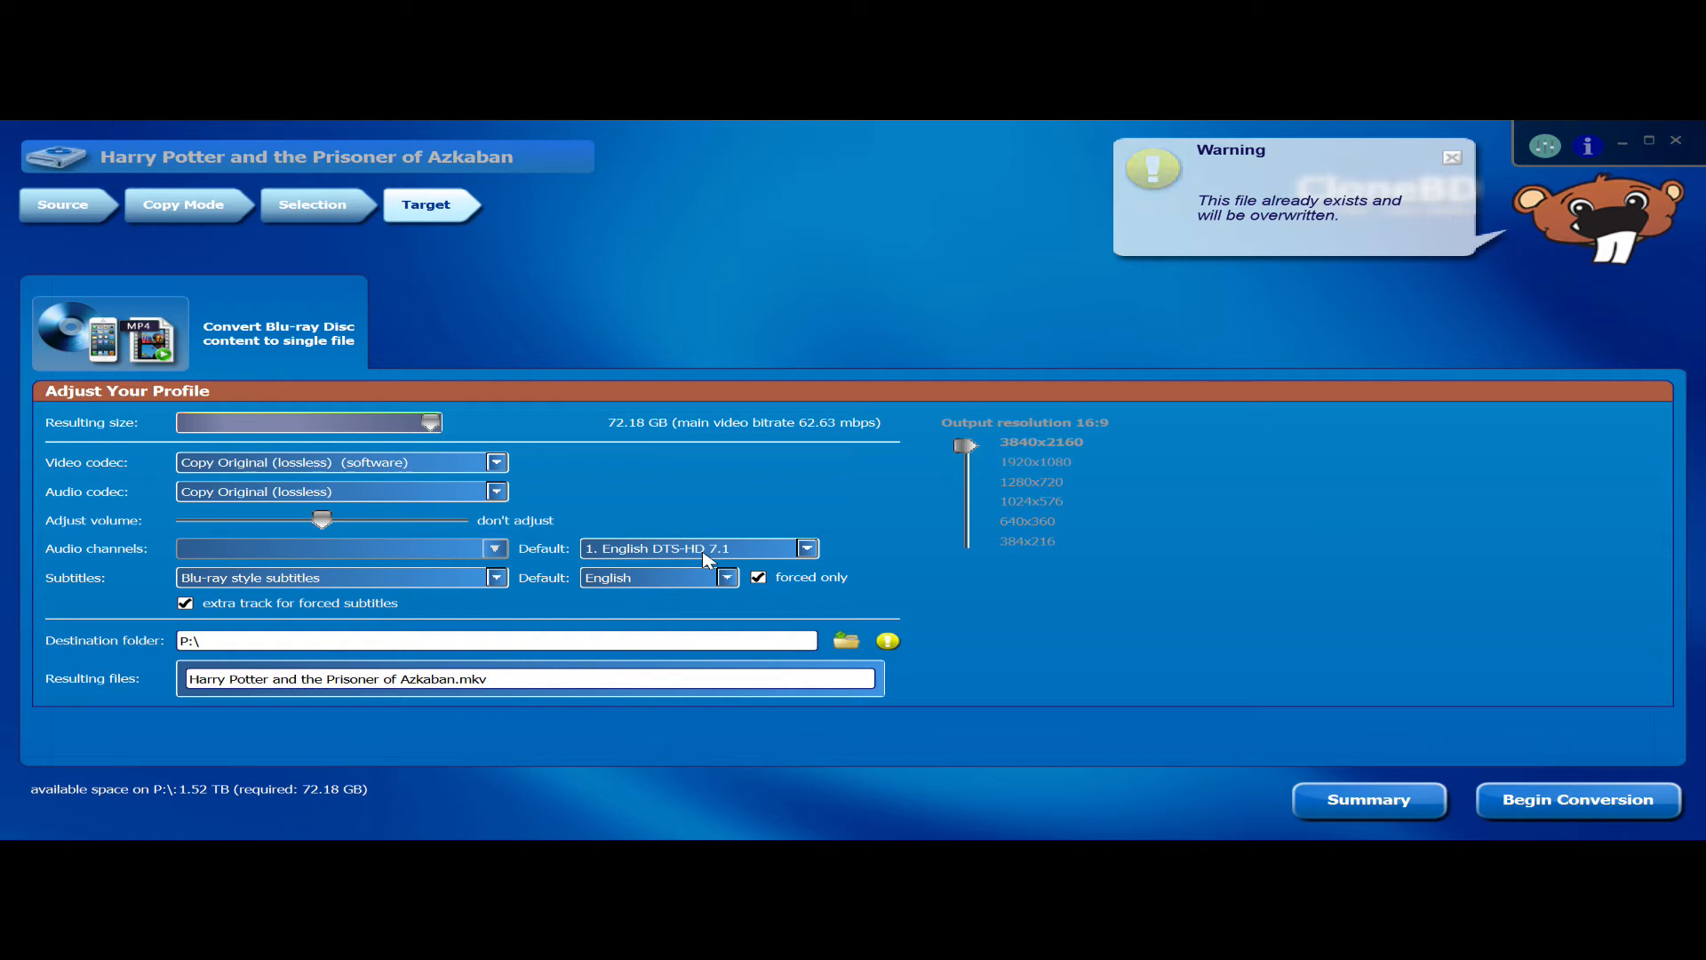
{"action": "left_click", "coordinate": [490, 678]}
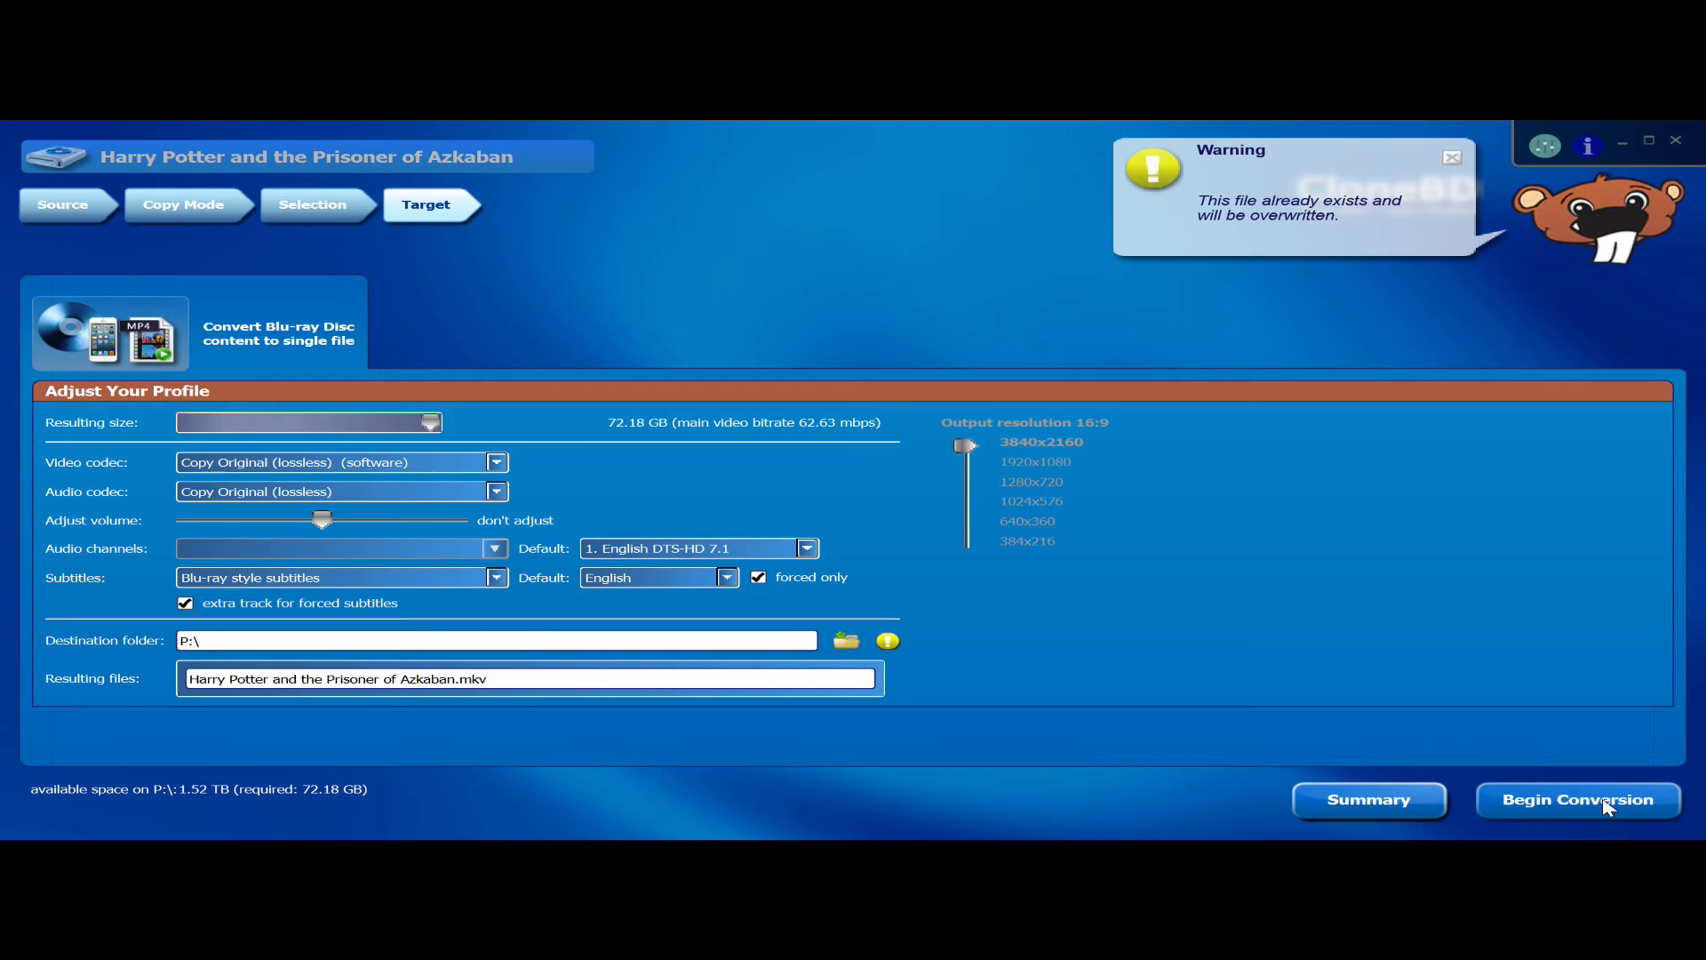
{"action": "left_click", "coordinate": [528, 678]}
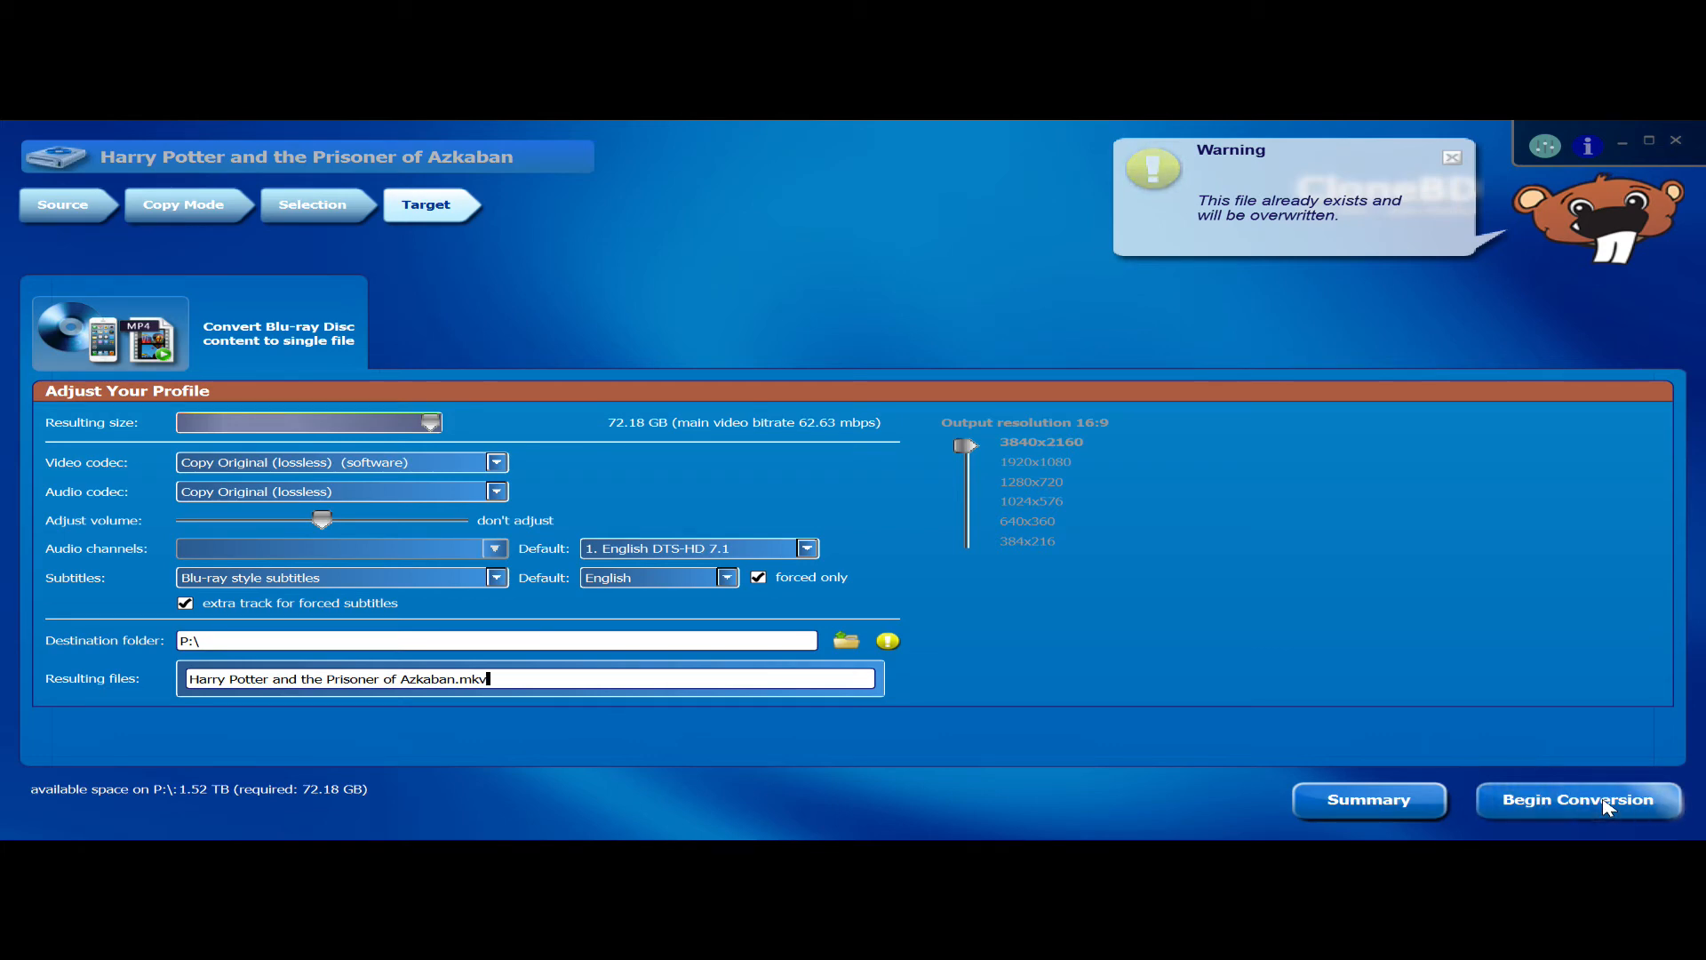
- Begin converting Main feature #2 without transcoding, running at about 37 fps
{"action": "left_click", "coordinate": [1578, 800]}
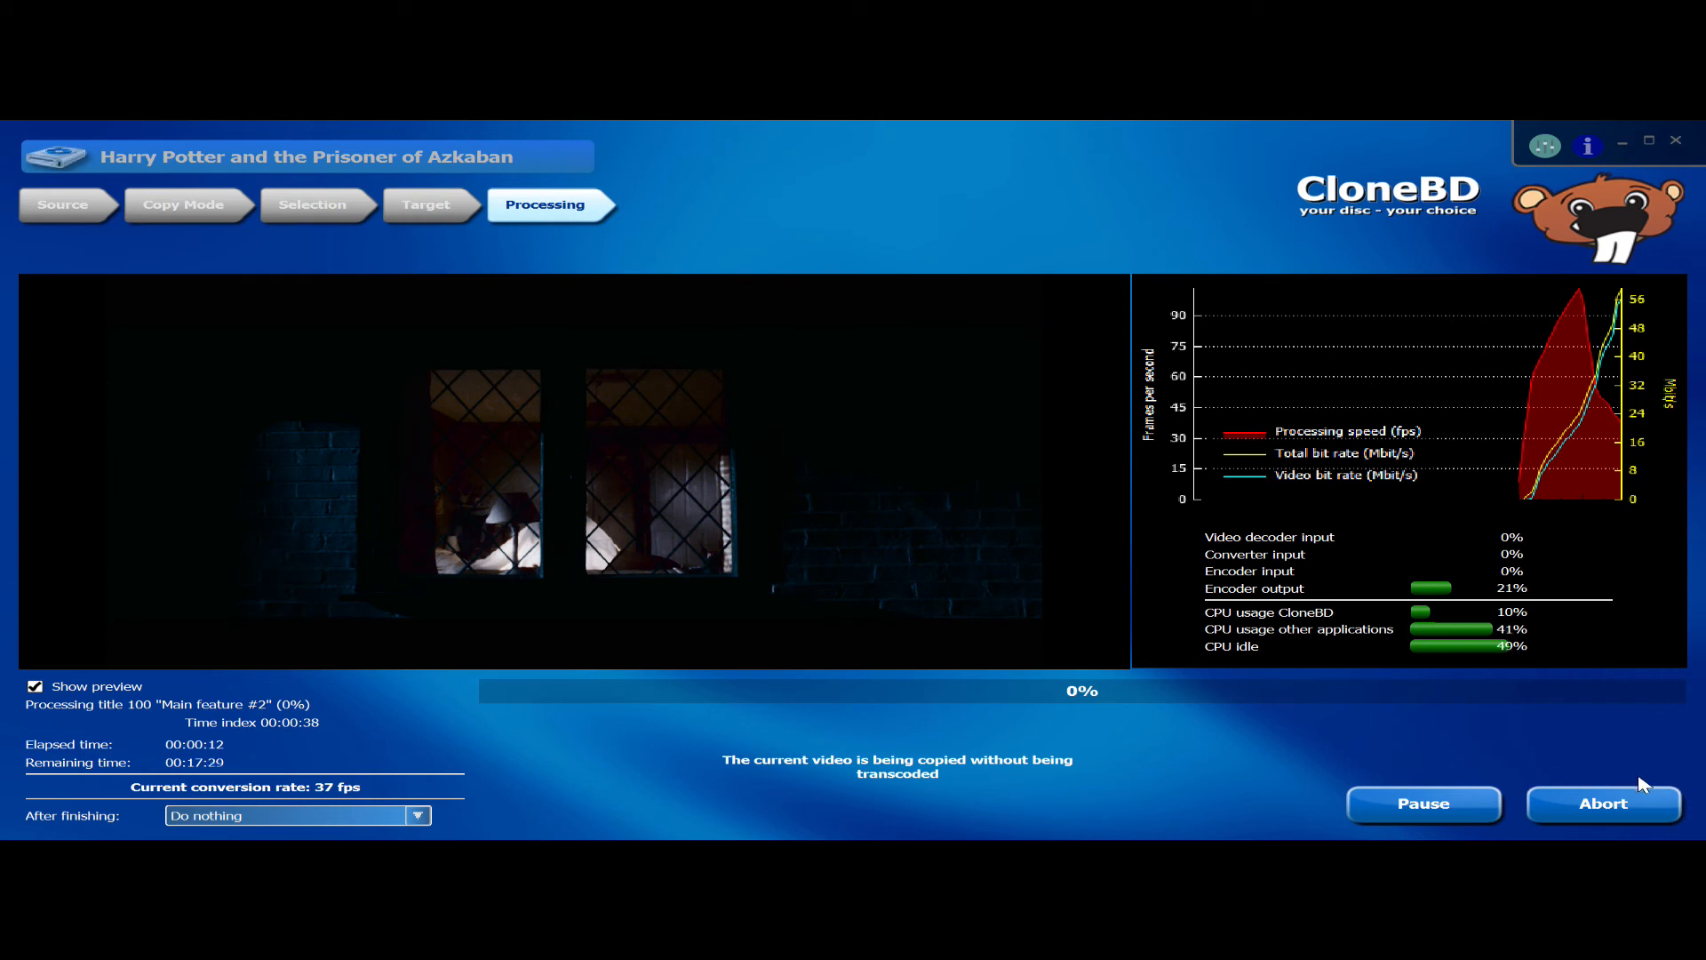
{"action": "mouse_move", "coordinate": [1545, 145]}
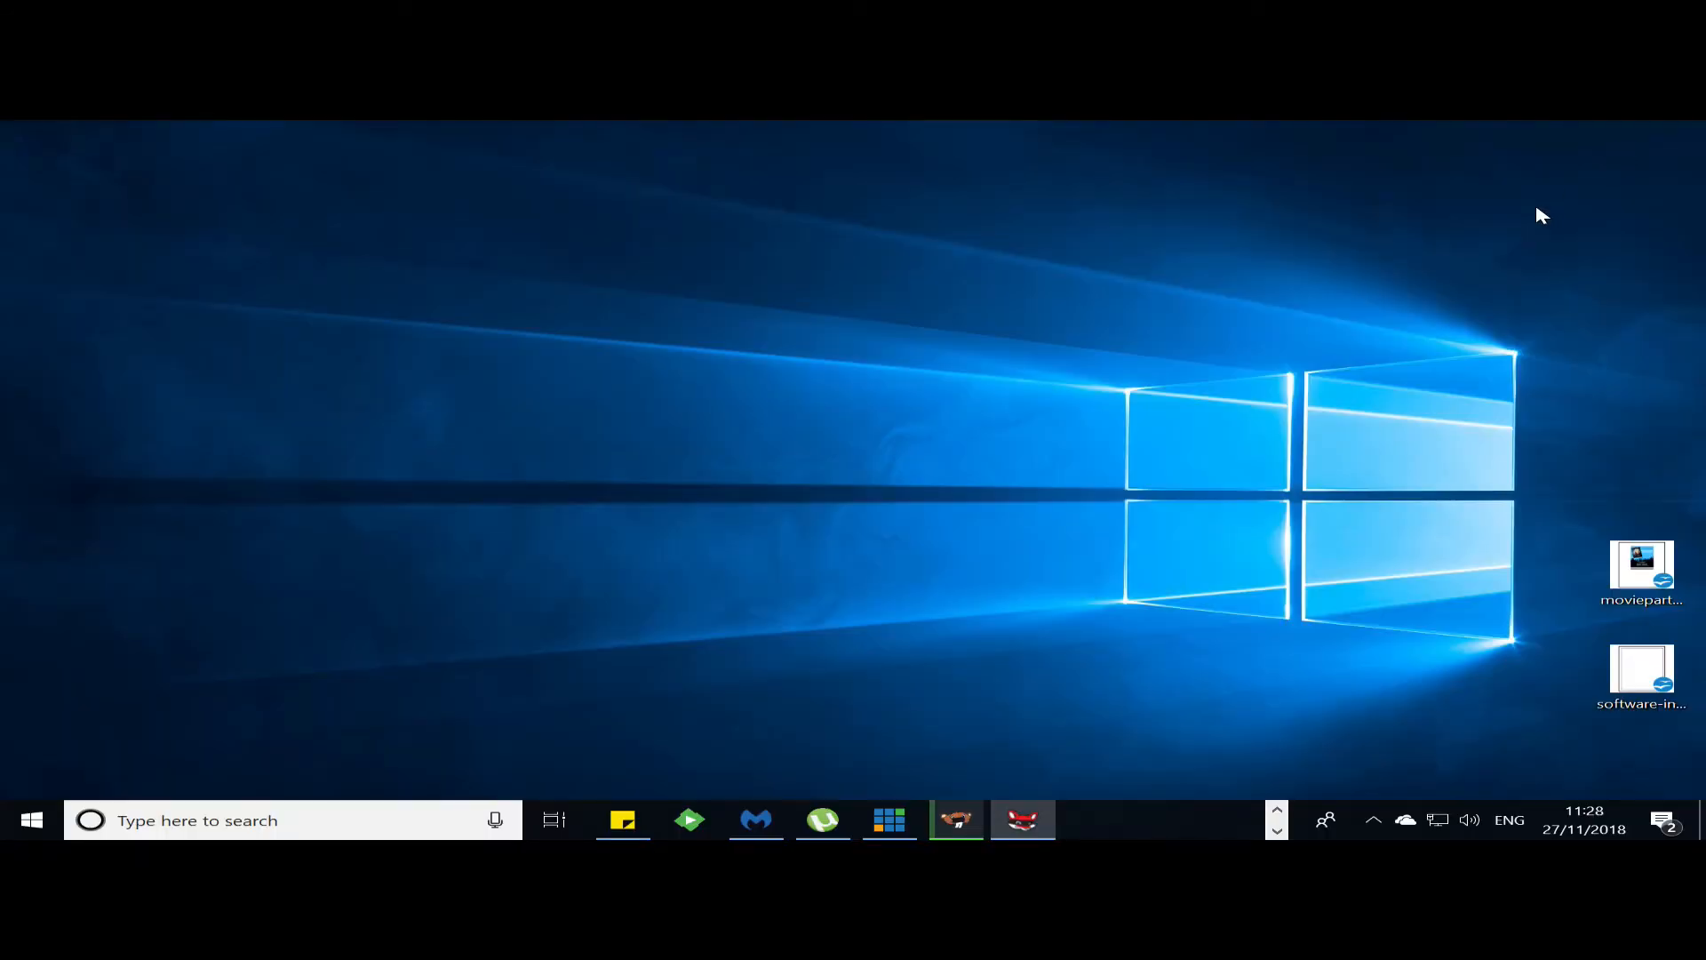
{"action": "mouse_move", "coordinate": [968, 675]}
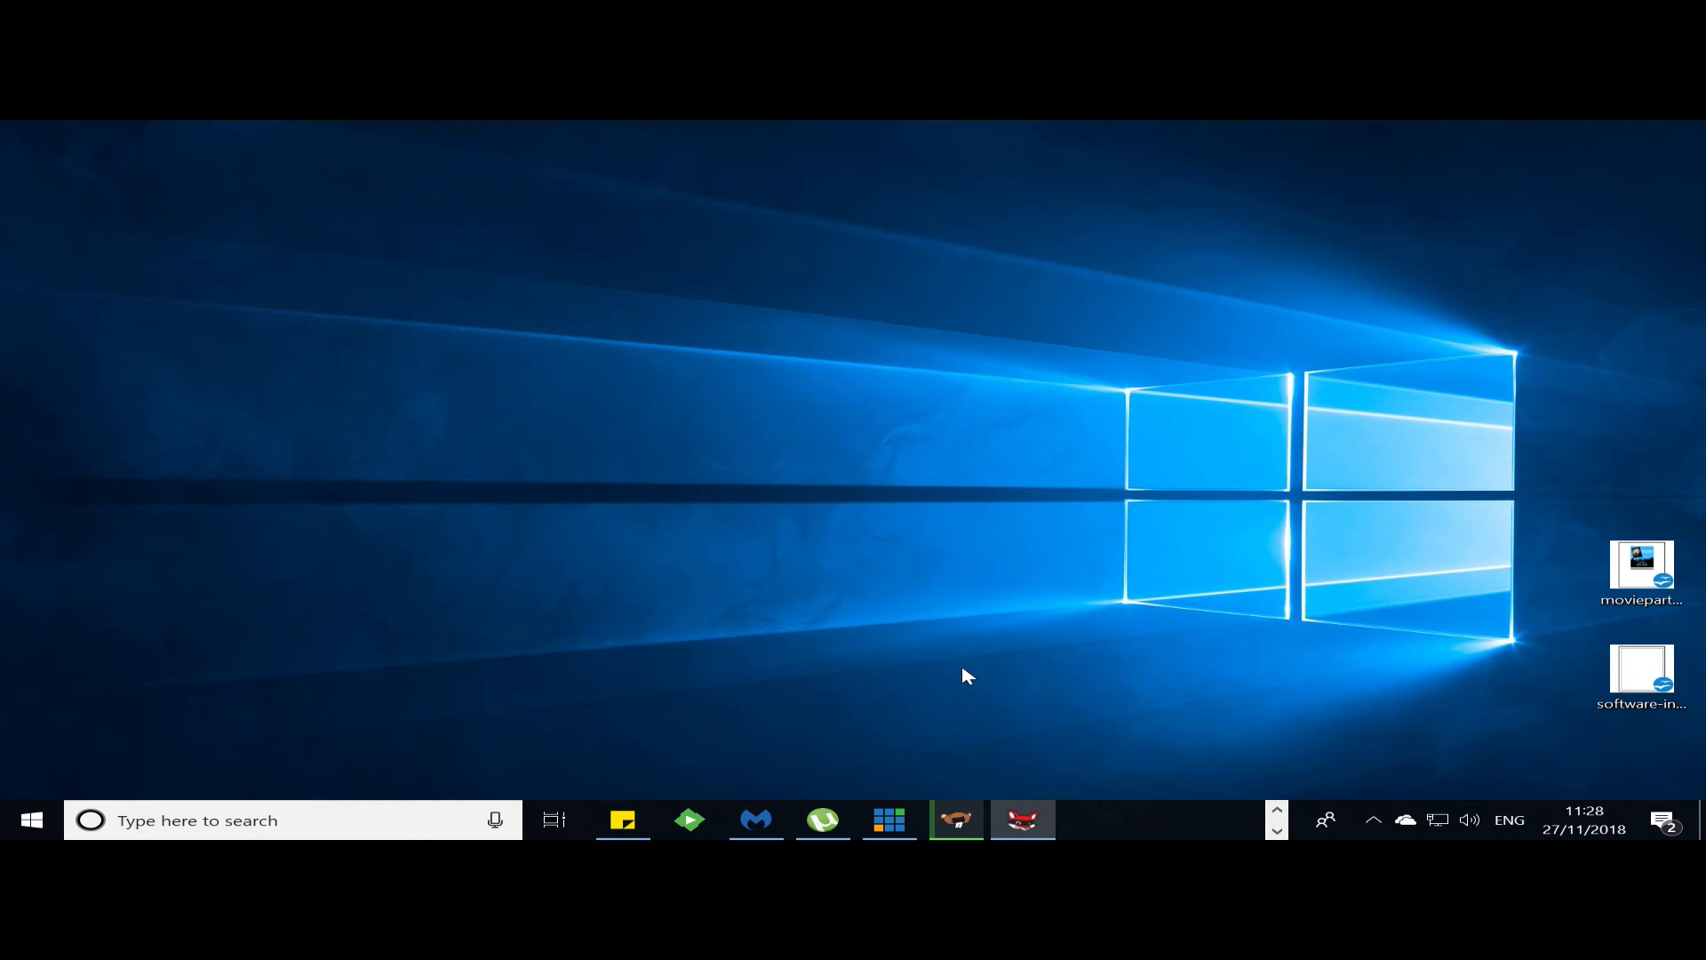